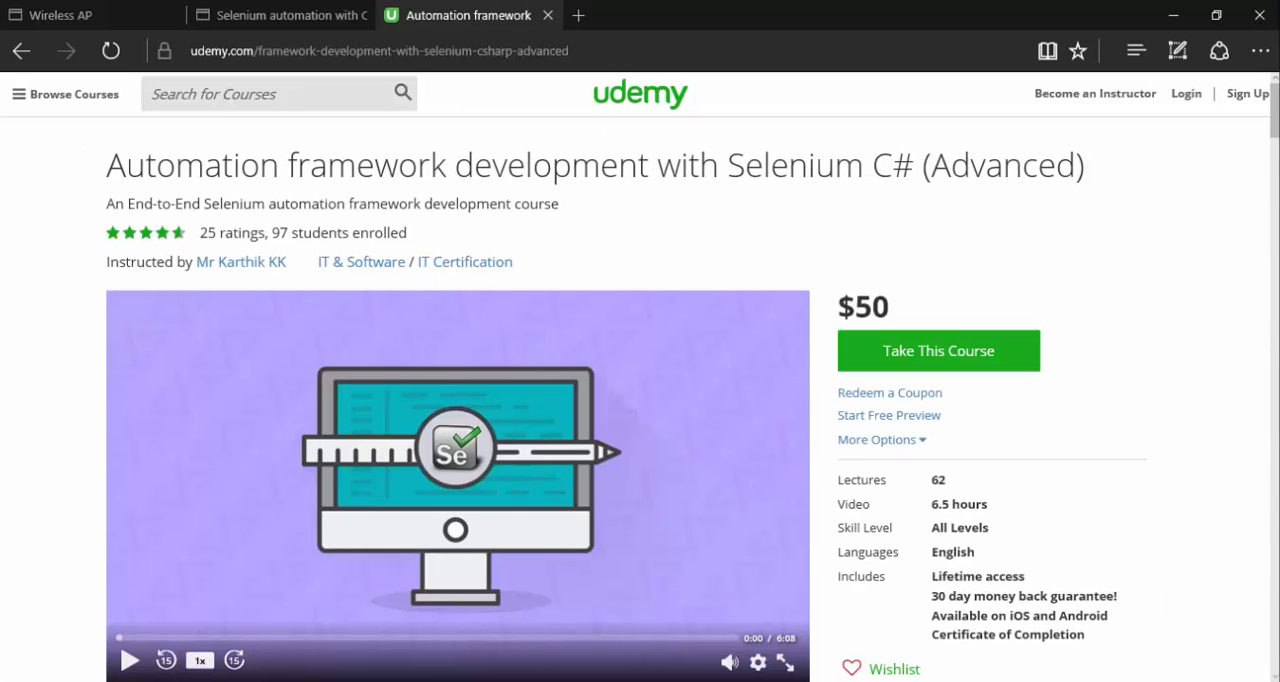
- Review the Selenium automation with C# playlist, then launch PuTTY from the desktop
{"action": "scroll", "scroll_direction": "down", "scroll_amount": 3}
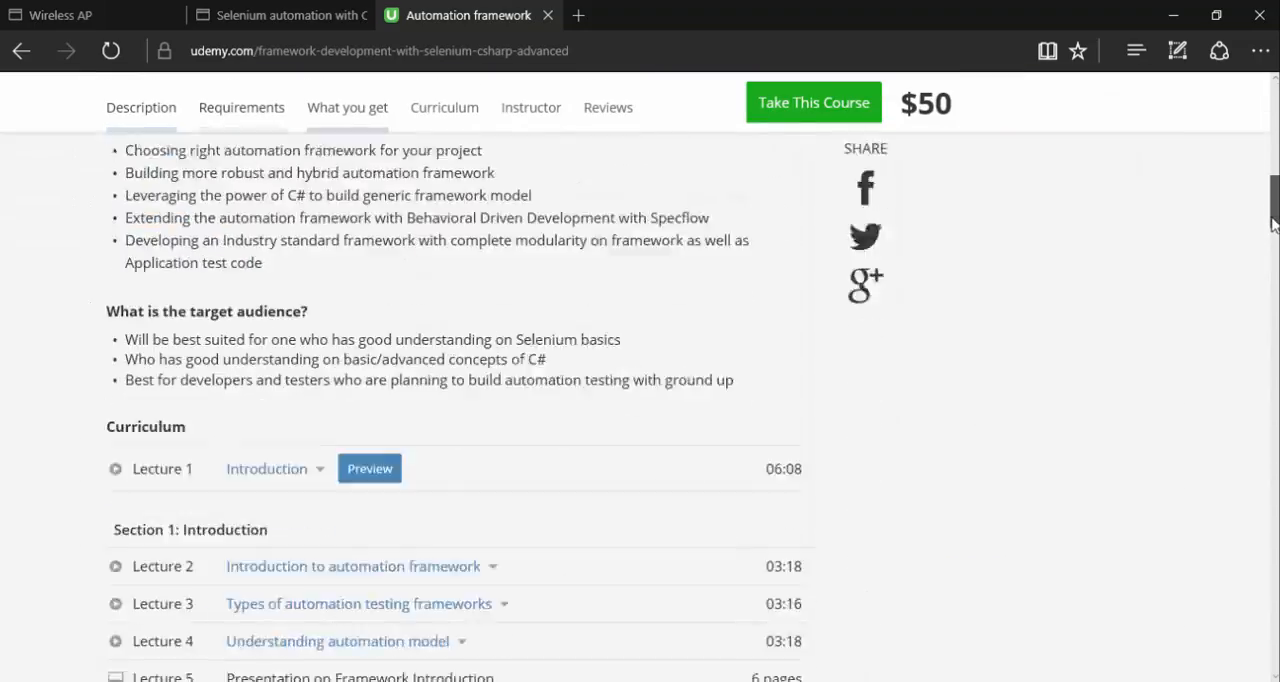
{"action": "scroll", "scroll_direction": "down", "scroll_amount": 3}
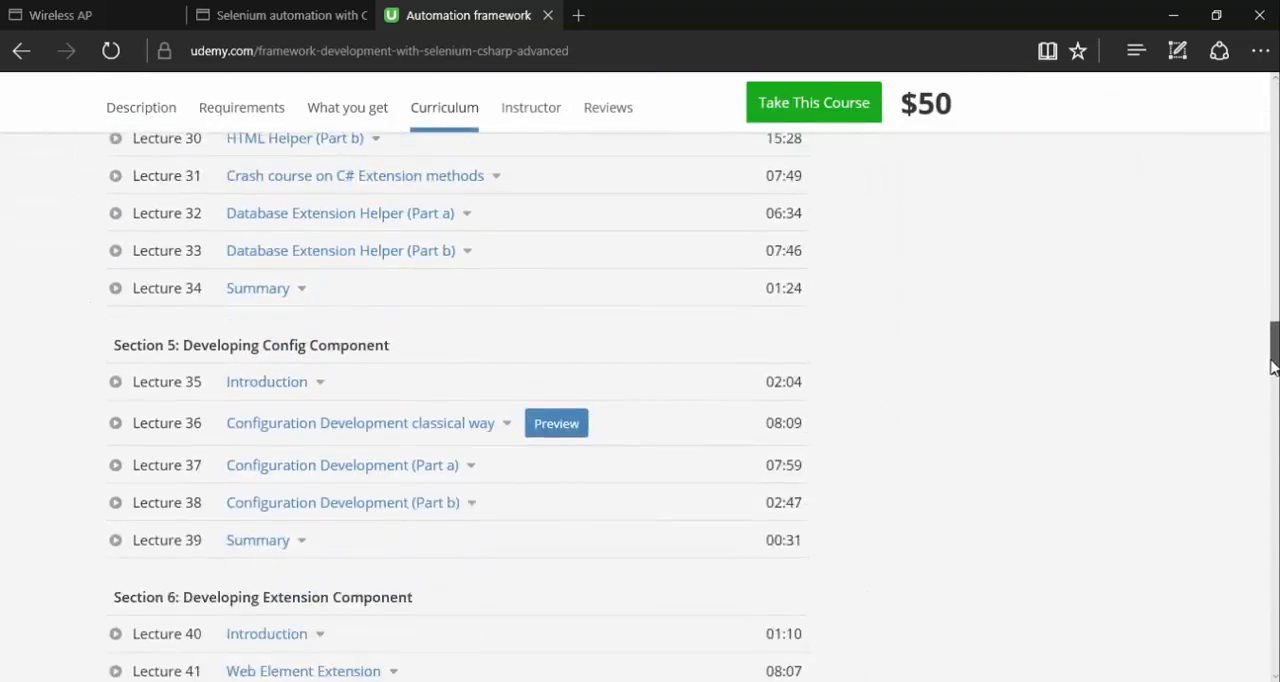
{"action": "scroll", "scroll_direction": "down", "scroll_amount": 3}
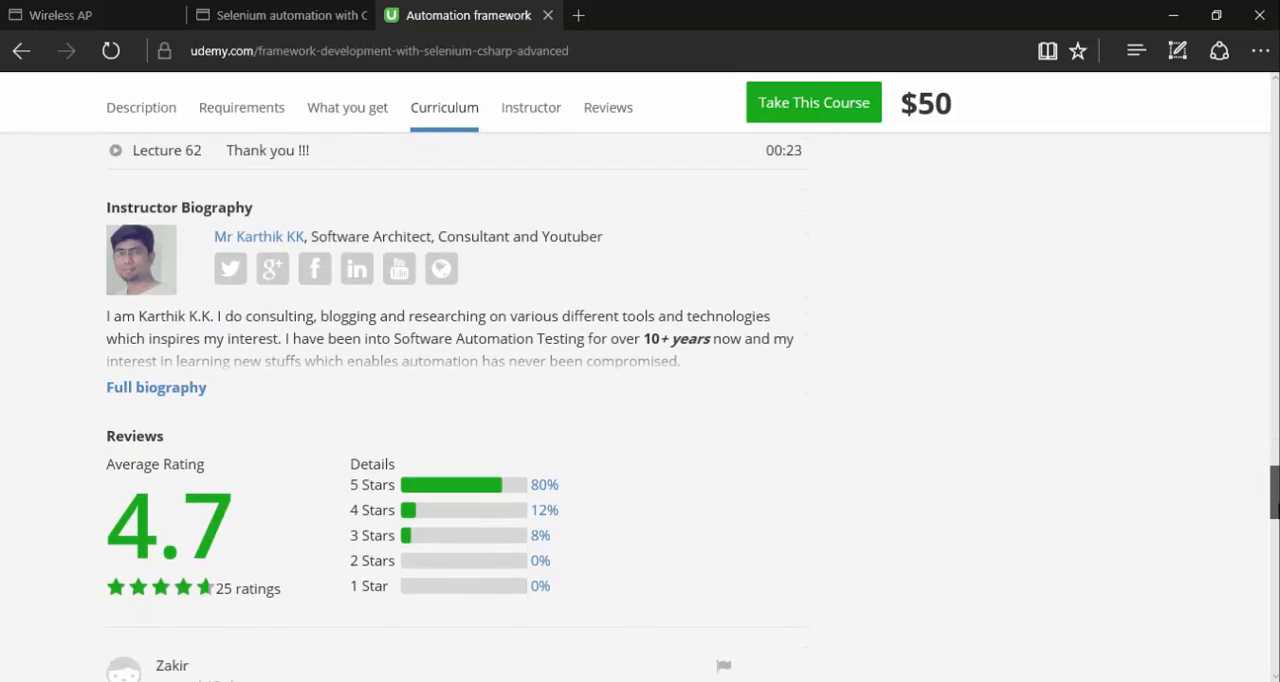
{"action": "left_click", "coordinate": [280, 14]}
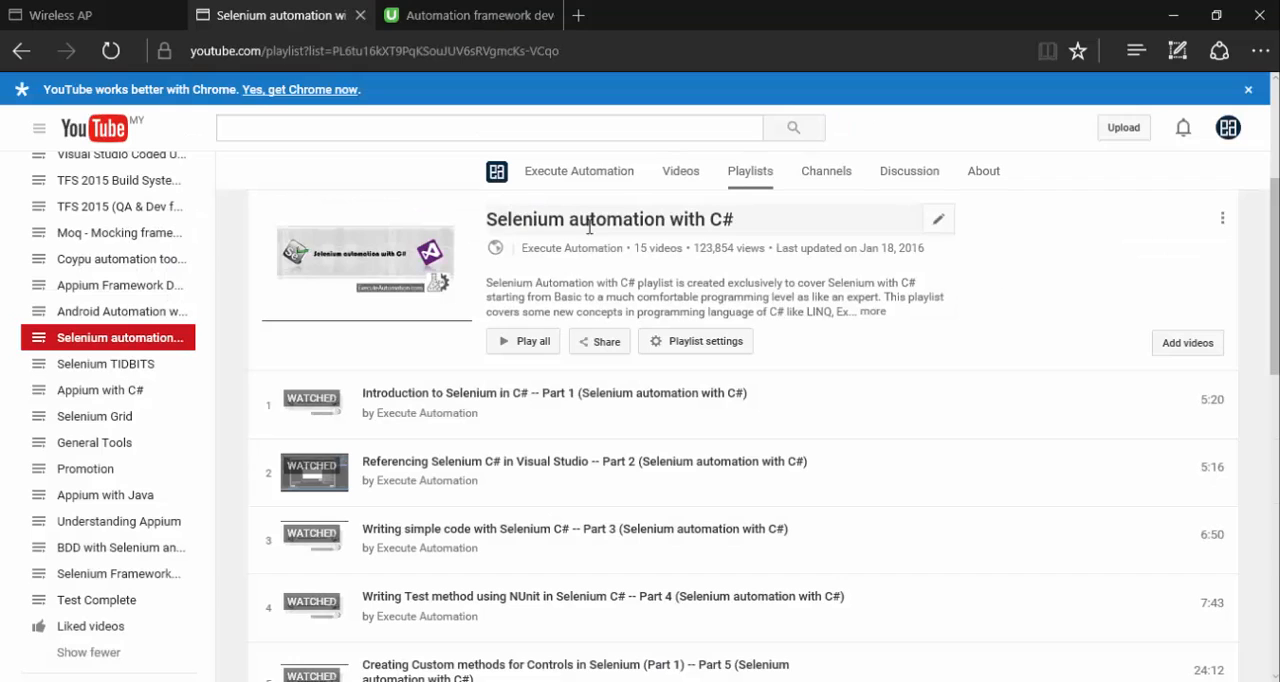
{"action": "mouse_move", "coordinate": [548, 178]}
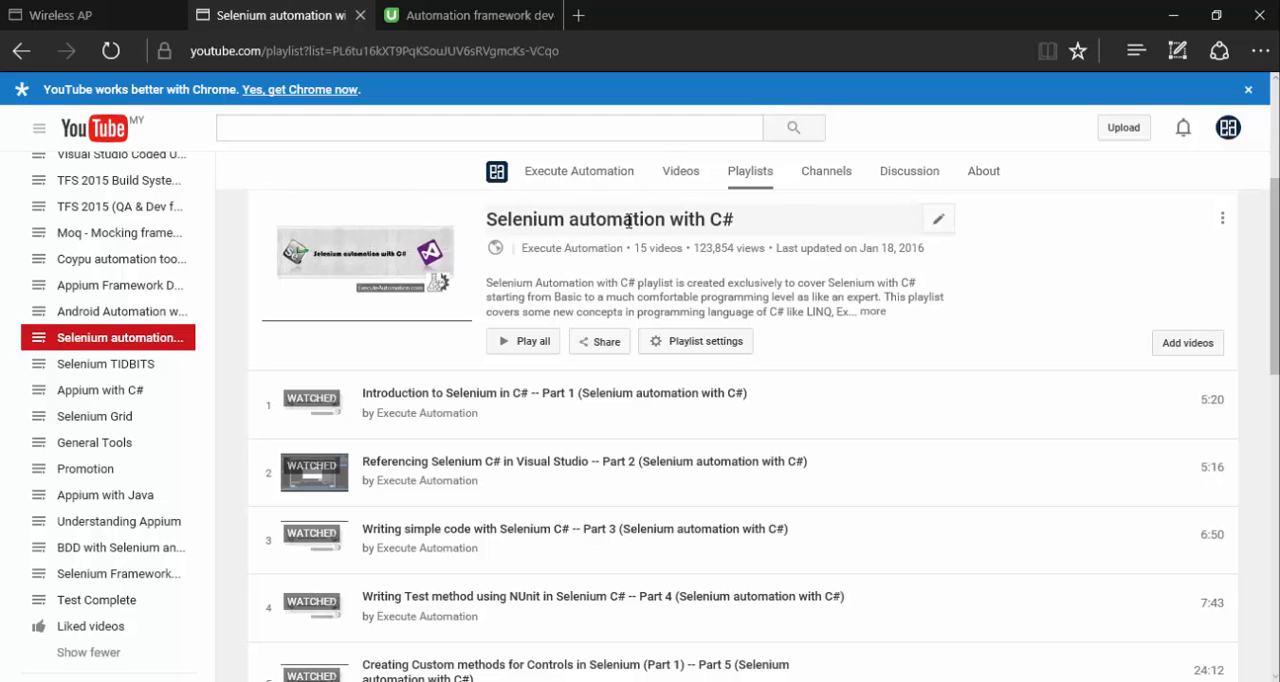
{"action": "mouse_move", "coordinate": [708, 244]}
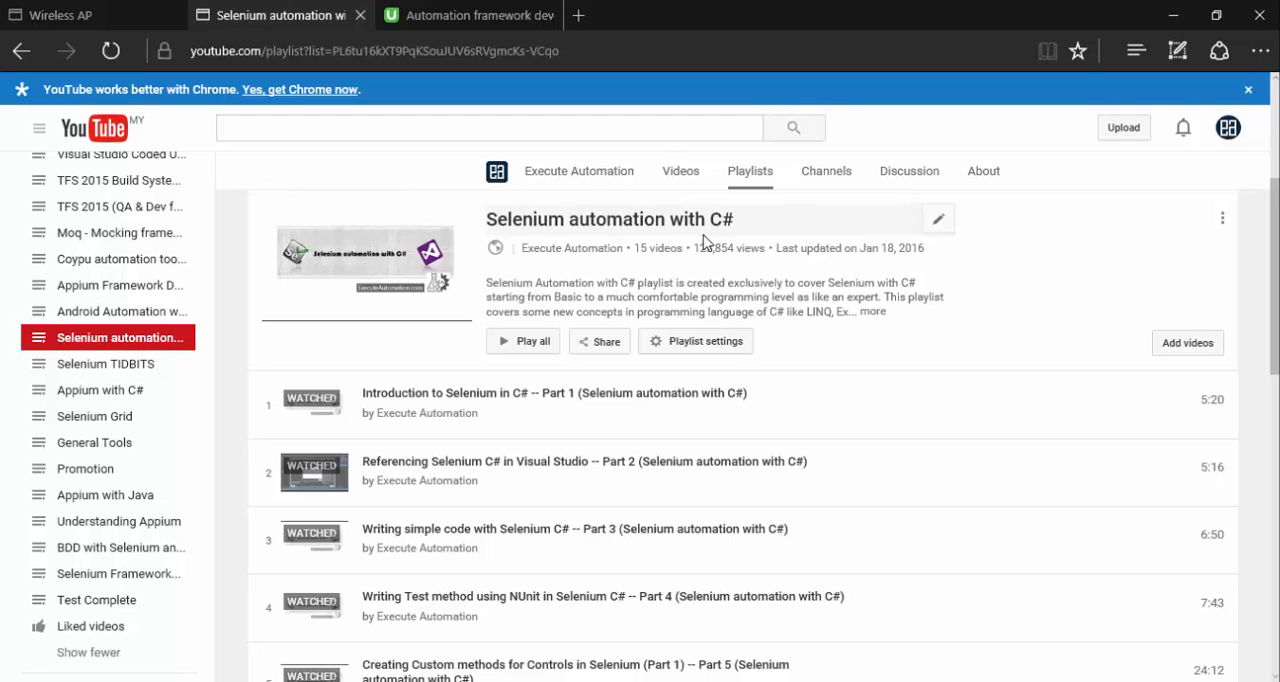
{"action": "left_click", "coordinate": [122, 572]}
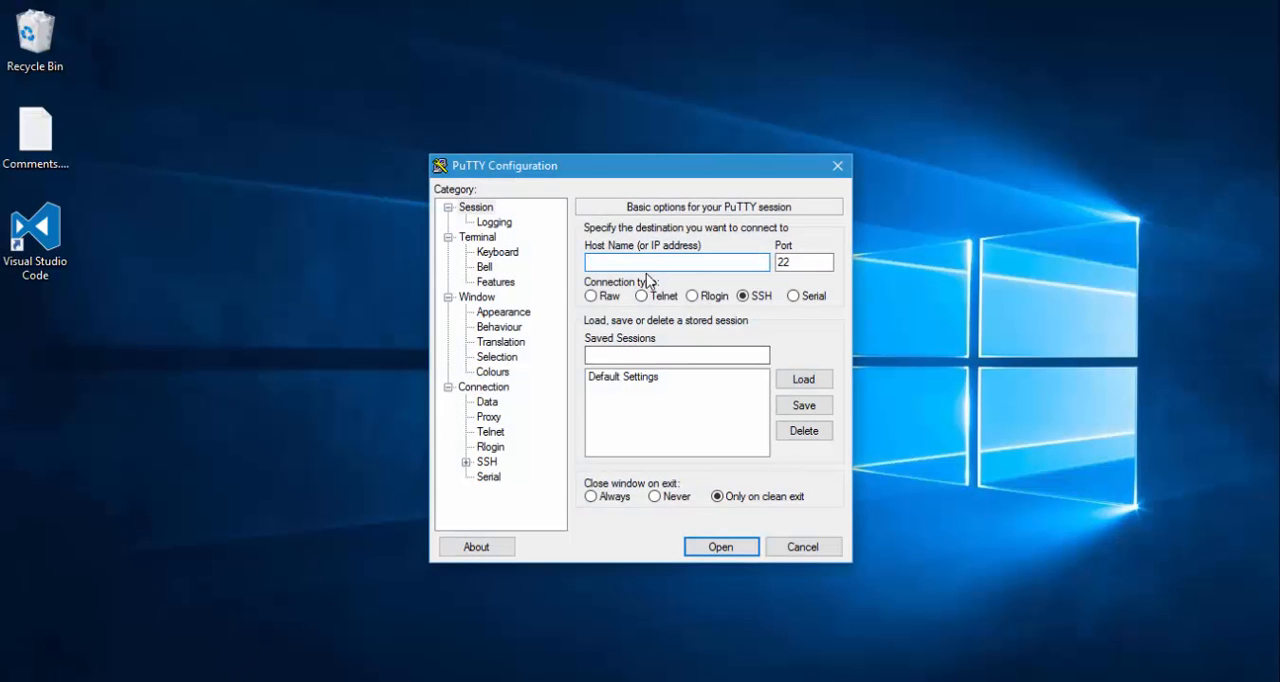
- Connect over SSH to the Pi's 192.168.0.x address and log in to its shell
{"action": "type", "text": "192.3"}
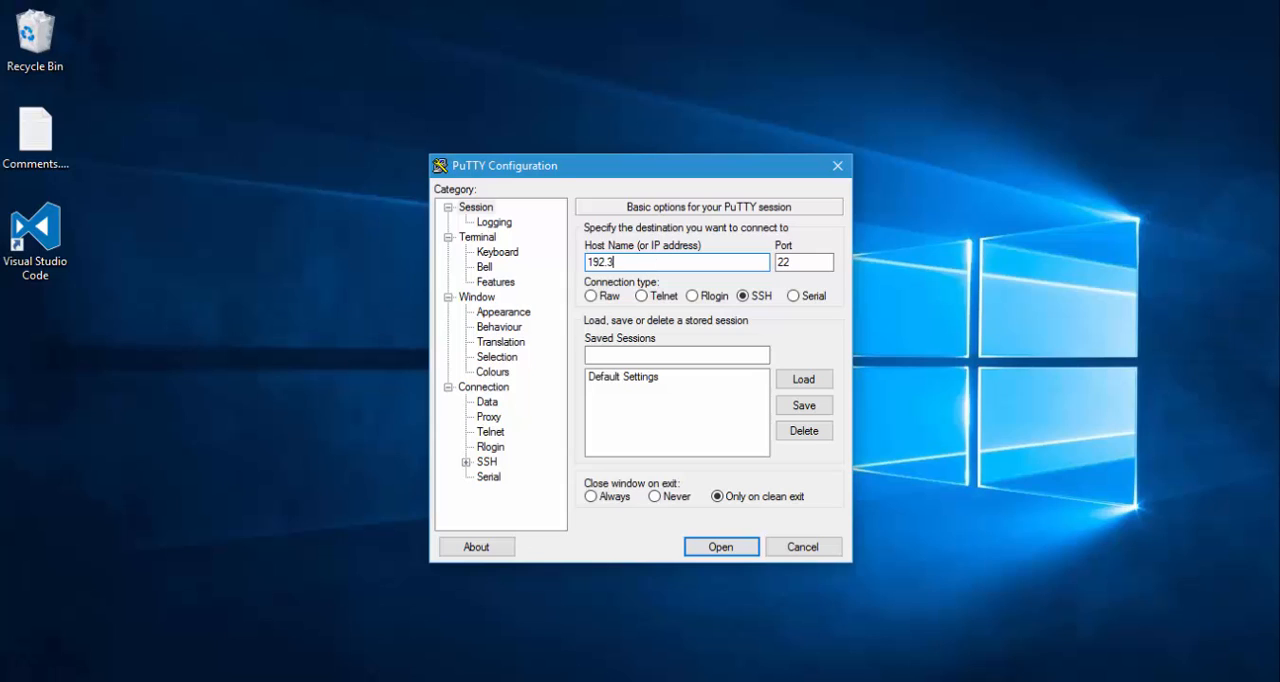
{"action": "key", "text": "BackSpace"}
{"action": "type", "text": "168.0."}
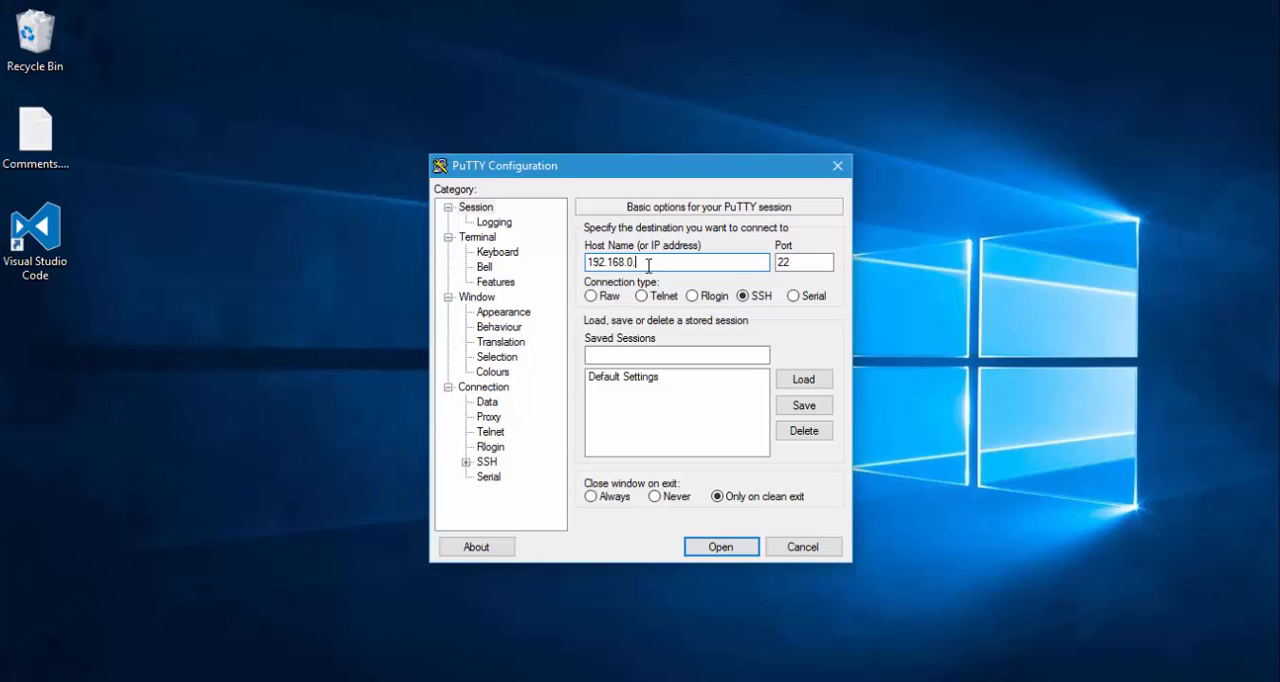
{"action": "left_click", "coordinate": [720, 546]}
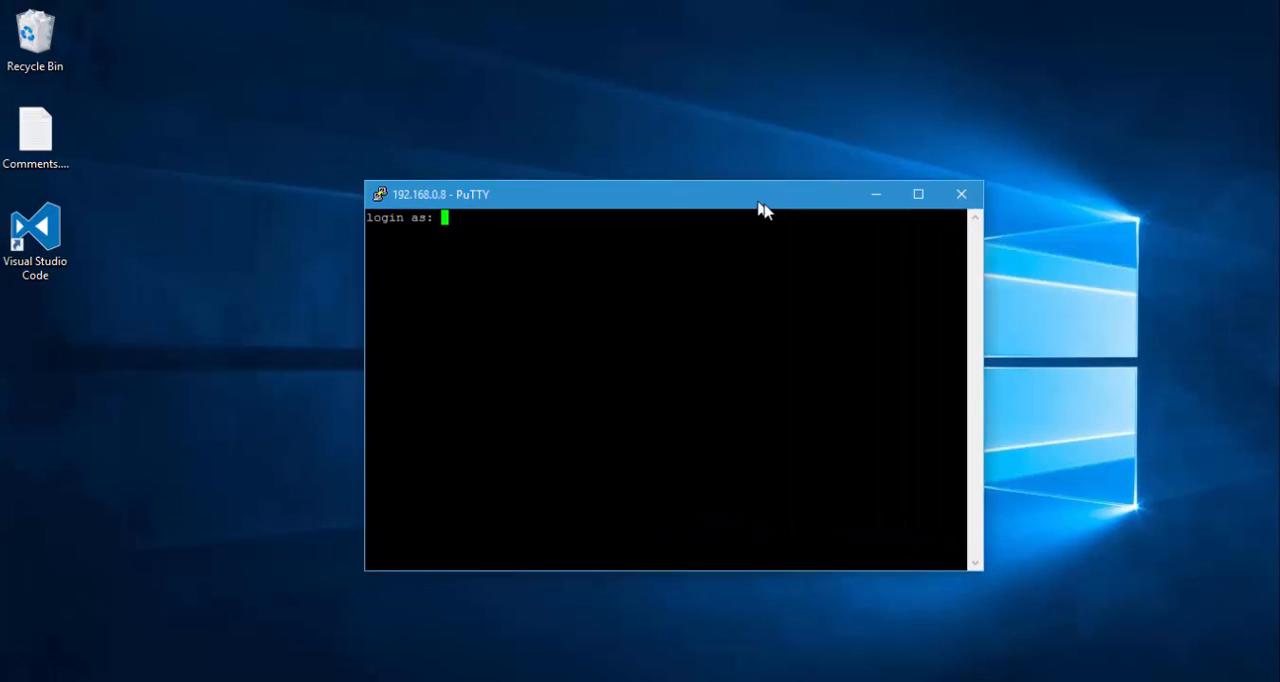
{"action": "type", "text": "kk"}
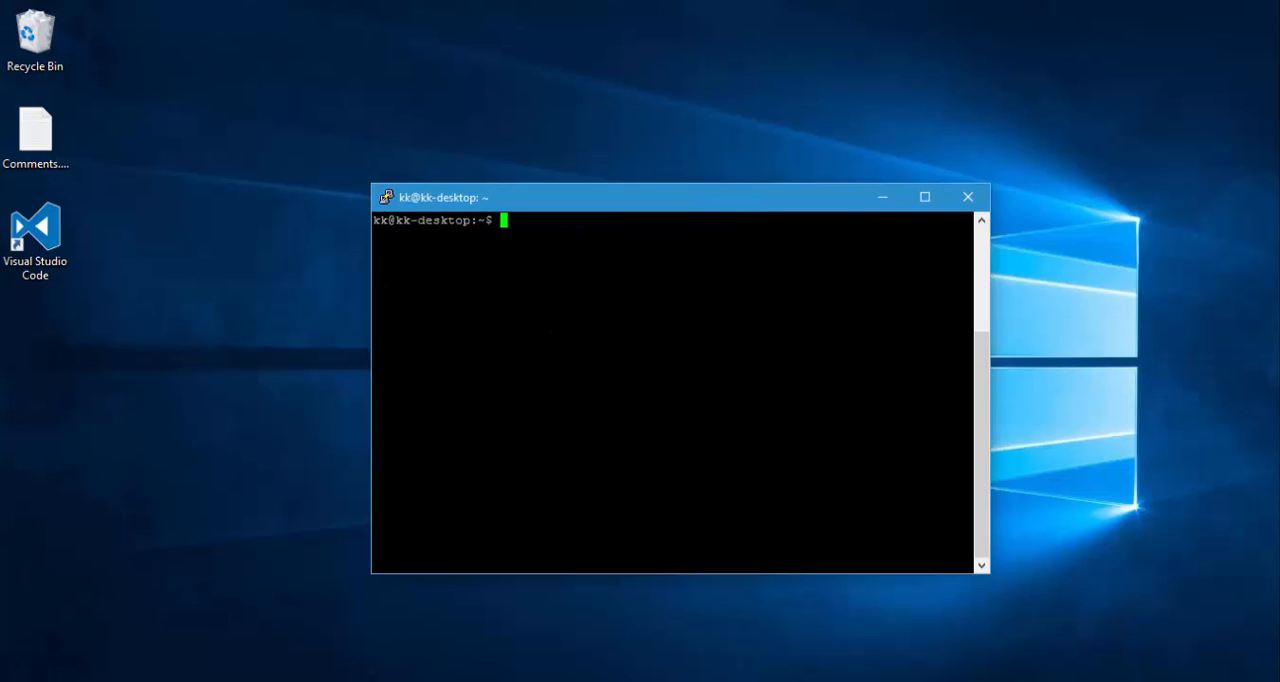
{"action": "left_click_drag", "start_coordinate": [676, 198], "coordinate": [640, 176]}
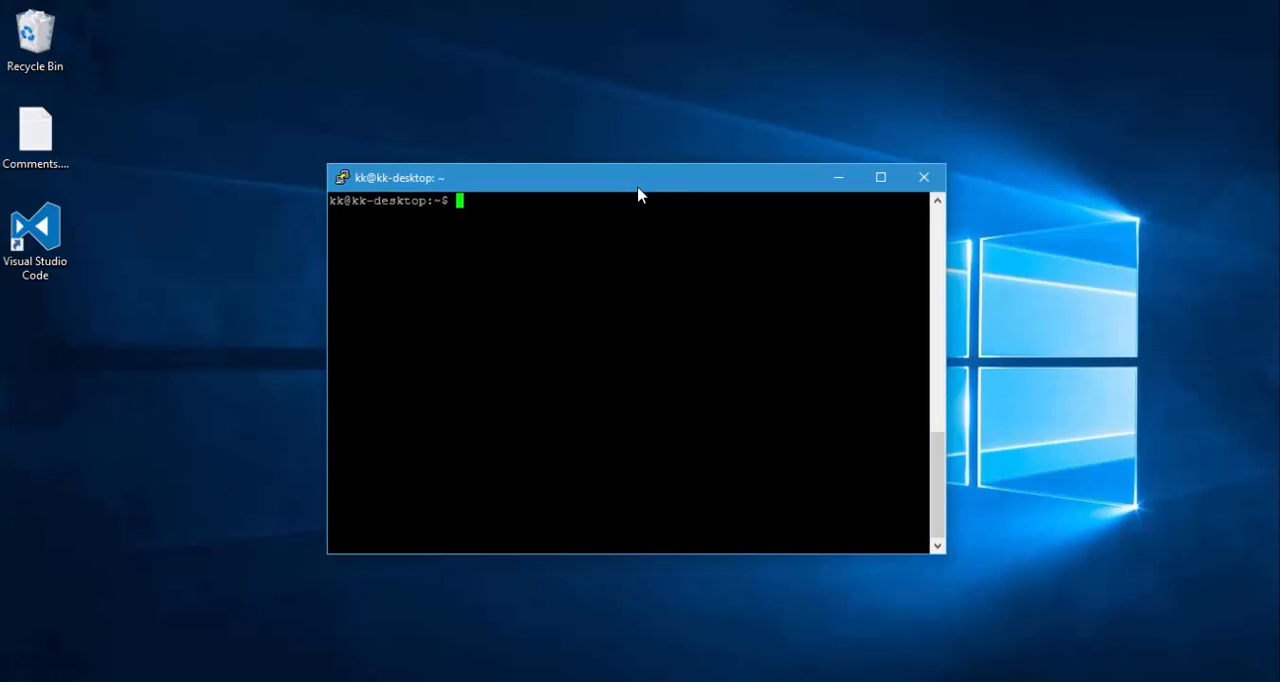
- Install default-jre with sudo apt-get and check it with java -version
{"action": "type", "text": "sudo"}
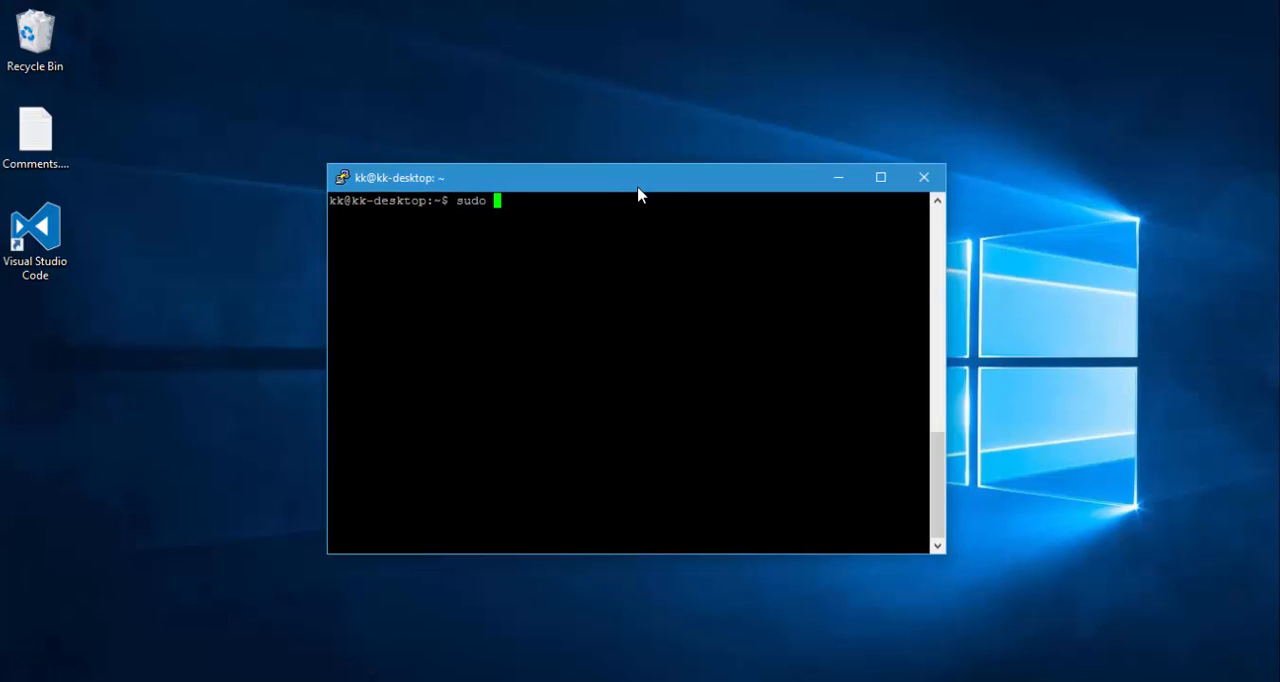
{"action": "type", "text": "apt-get install default-j"}
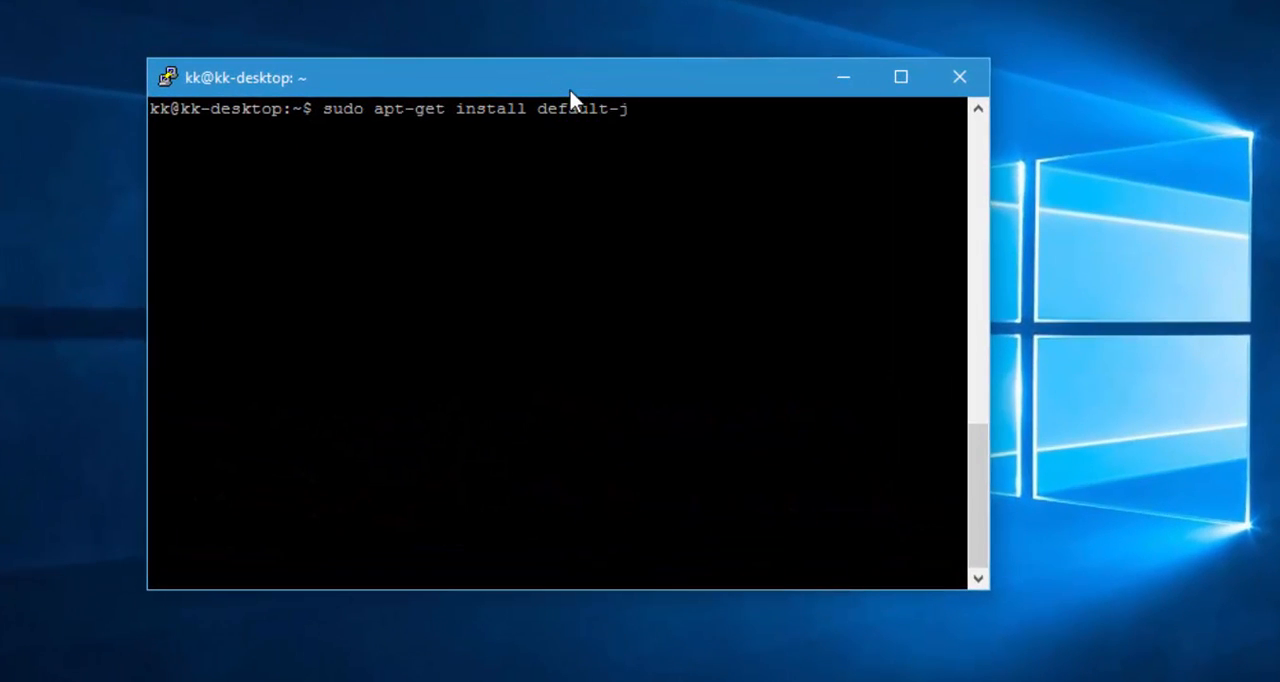
{"action": "type", "text": "re"}
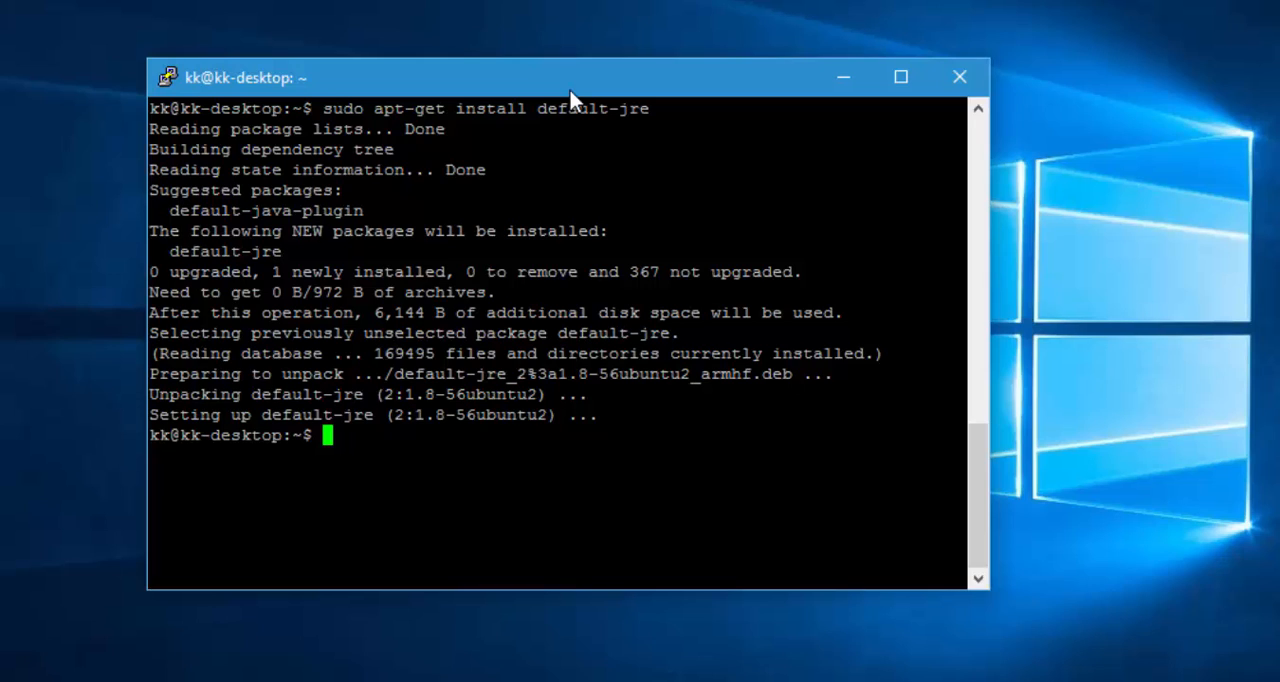
{"action": "type", "text": "java -version"}
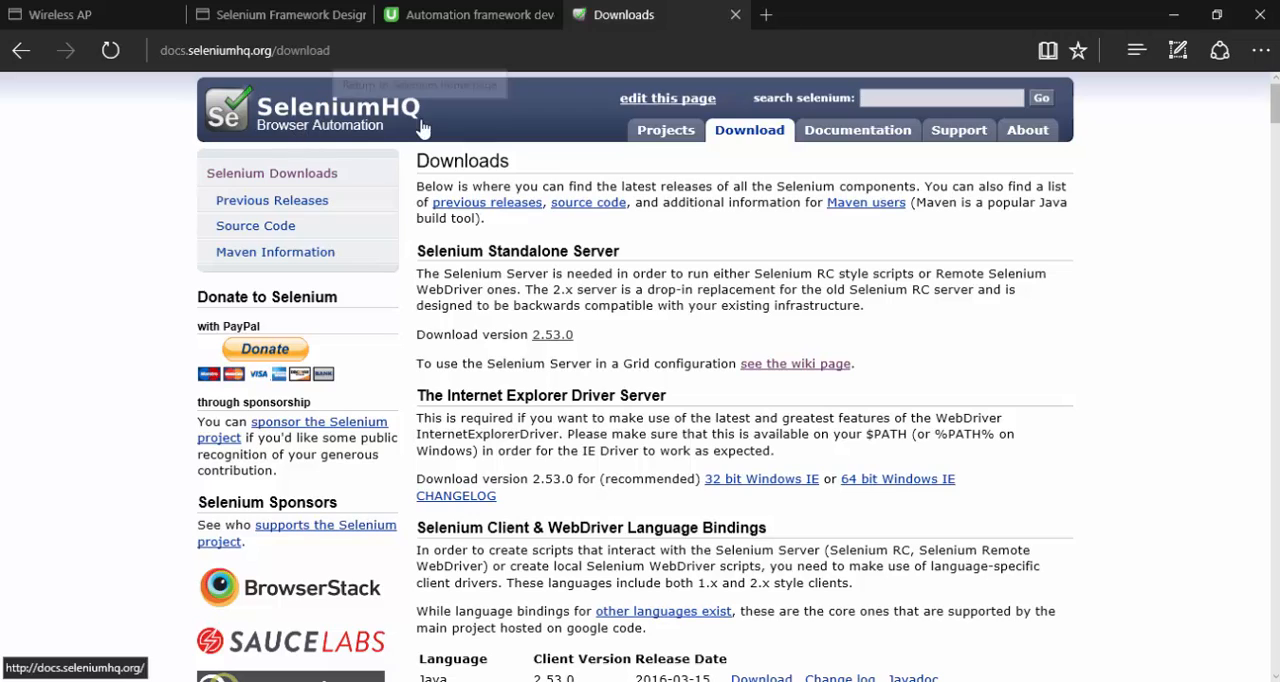
{"action": "mouse_move", "coordinate": [432, 256]}
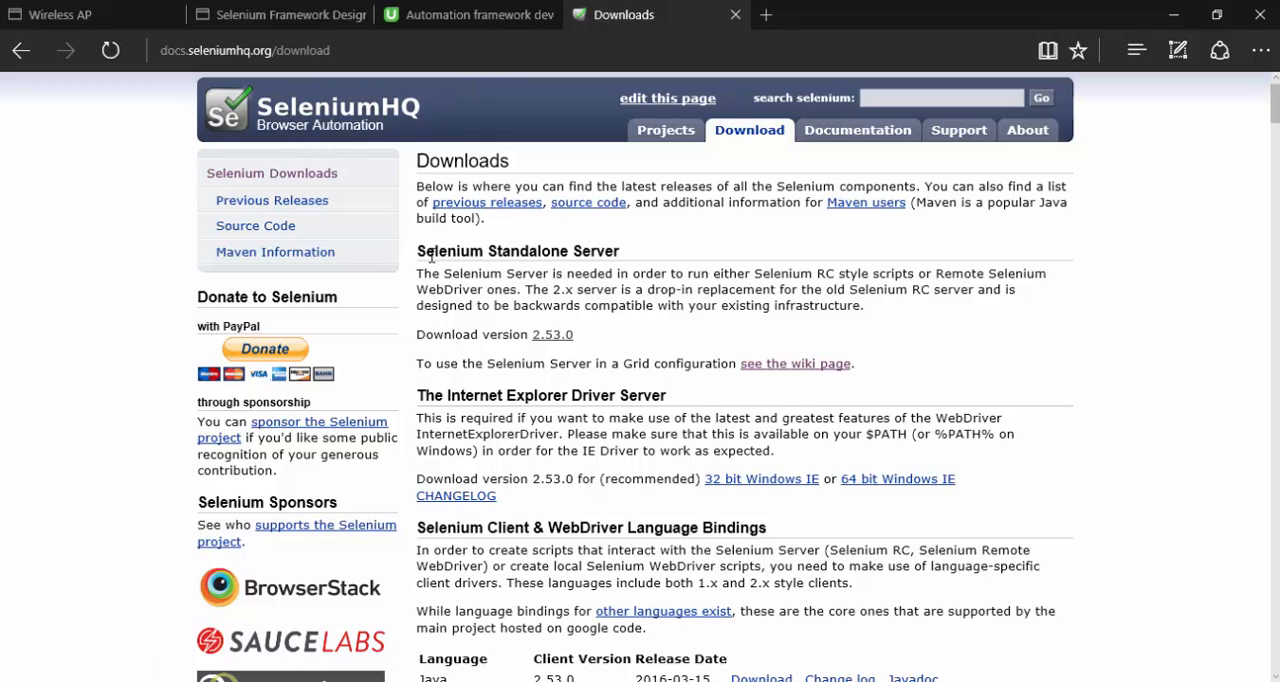
{"action": "mouse_move", "coordinate": [552, 334]}
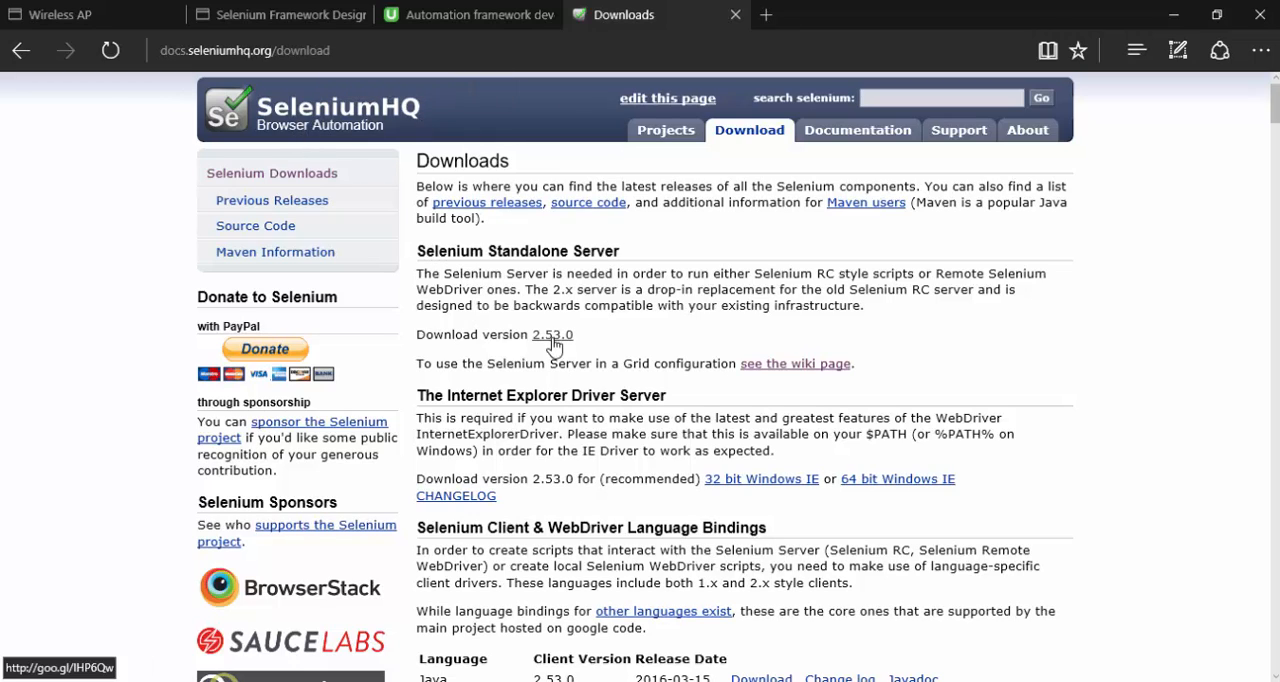
{"action": "mouse_move", "coordinate": [512, 340]}
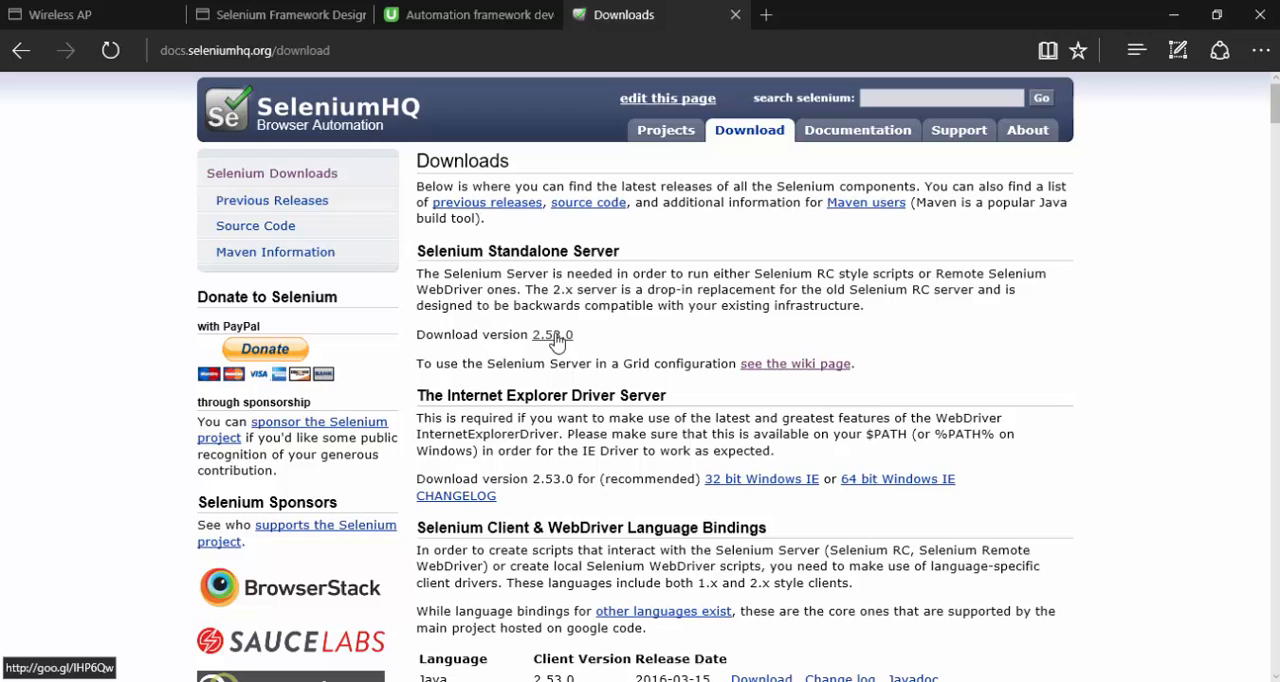
- Copy the link address of the Selenium Standalone Server 2.53.0 download
{"action": "right_click", "coordinate": [552, 334]}
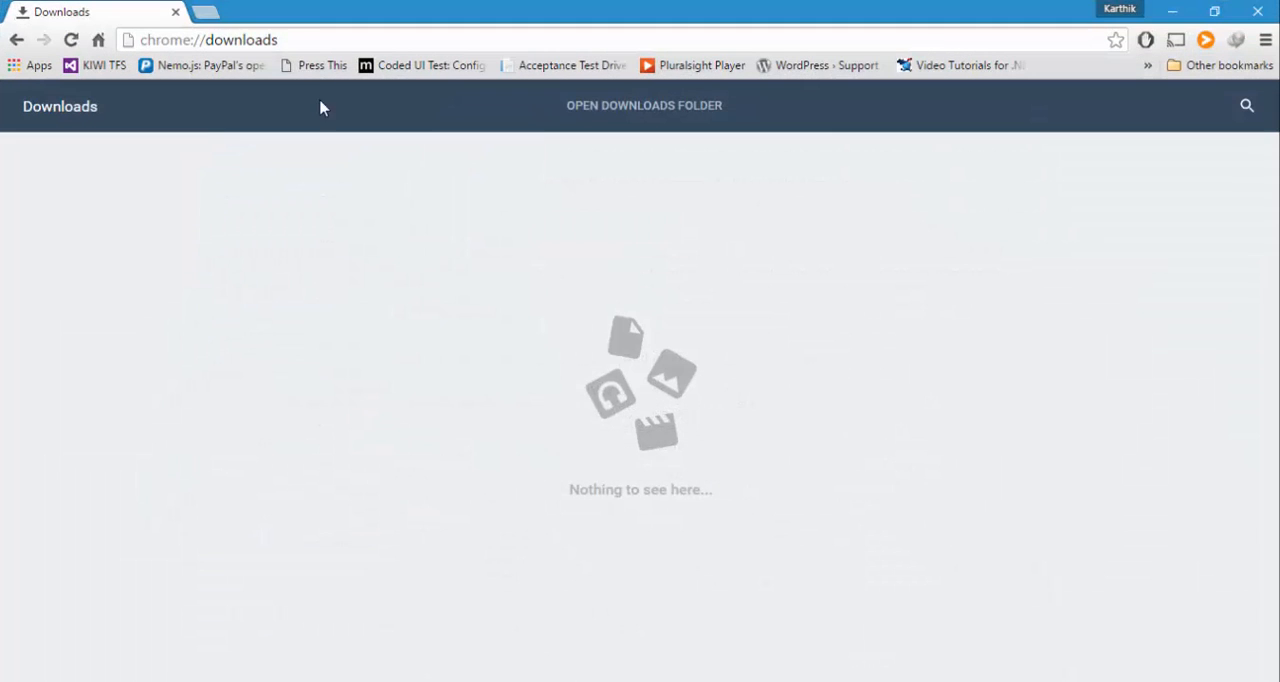
{"action": "type", "text": "http://goo.gl/IHP6Qw"}
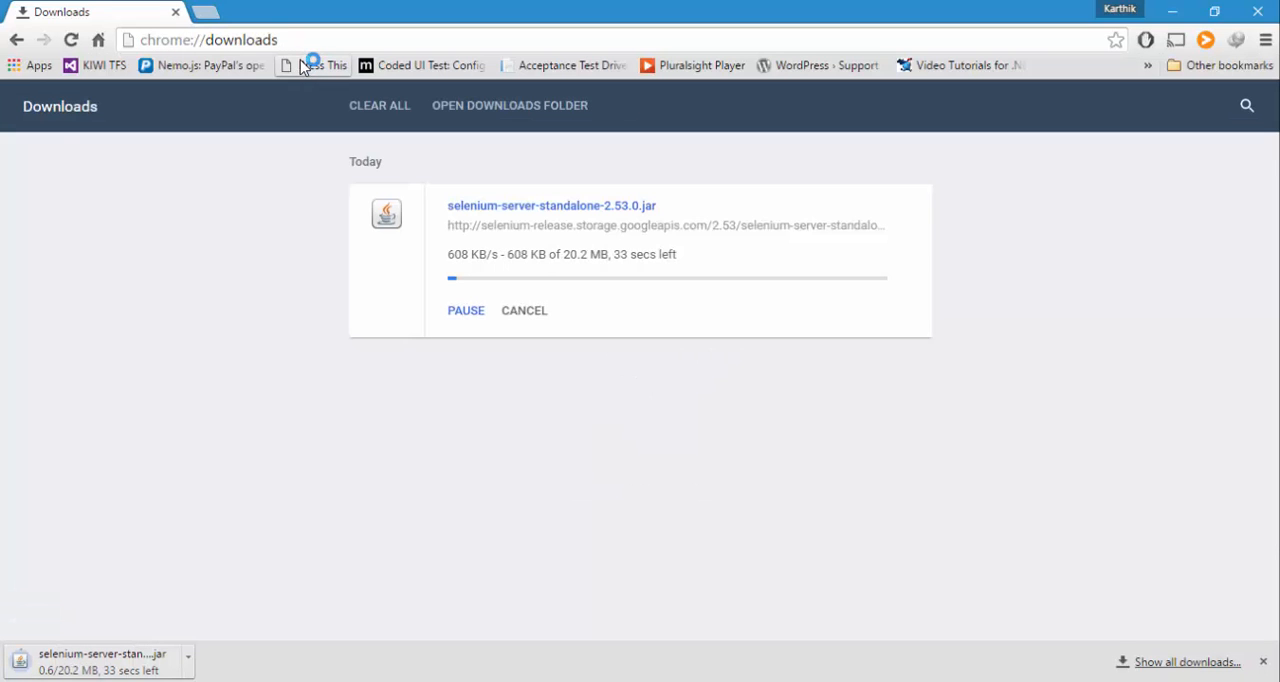
{"action": "mouse_move", "coordinate": [110, 128]}
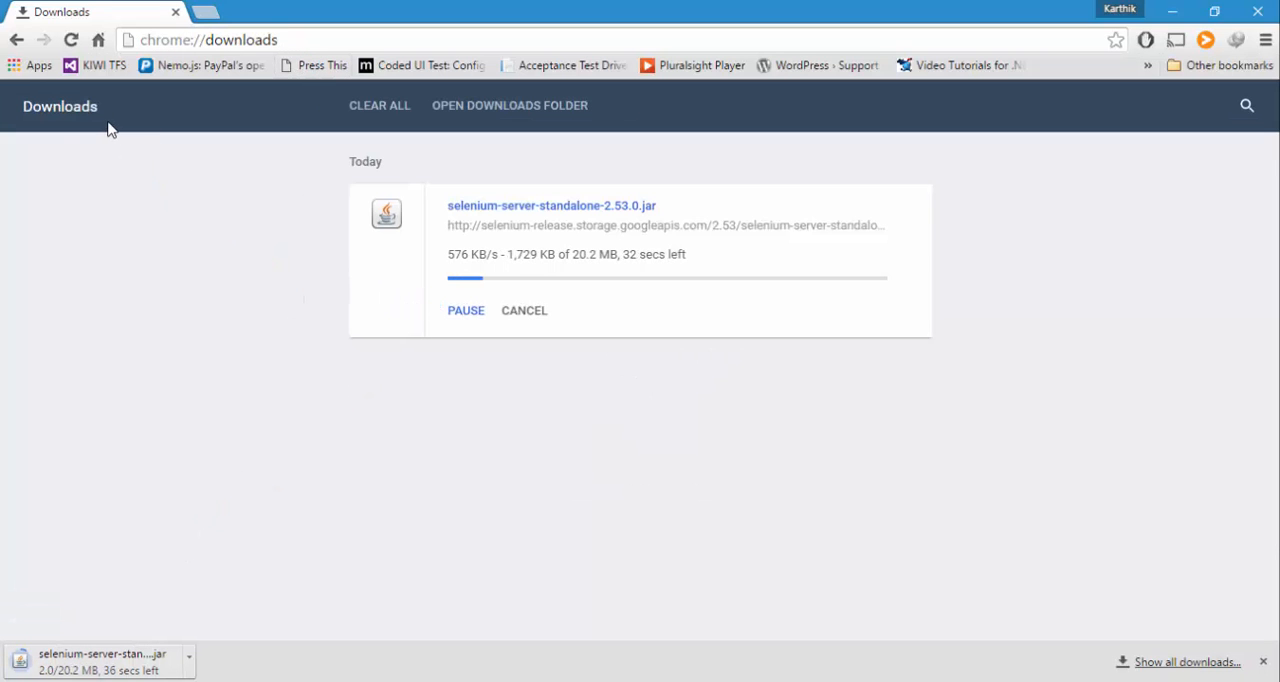
{"action": "mouse_move", "coordinate": [378, 556]}
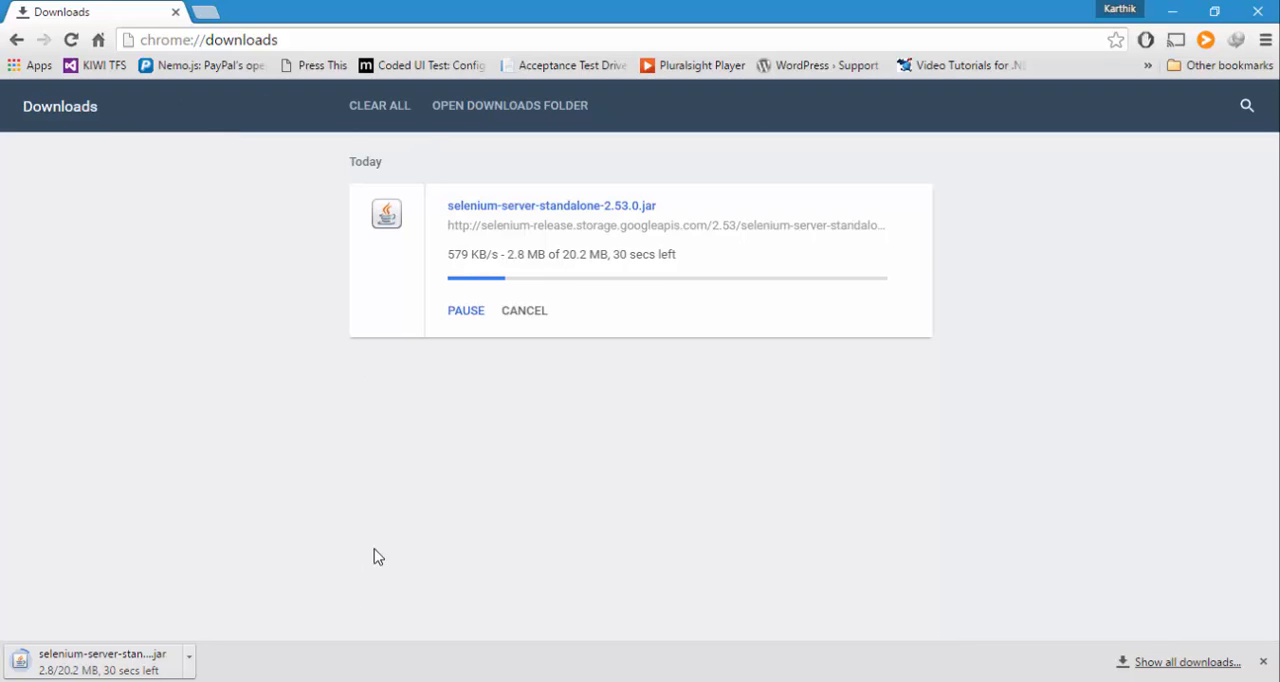
{"action": "mouse_move", "coordinate": [464, 232]}
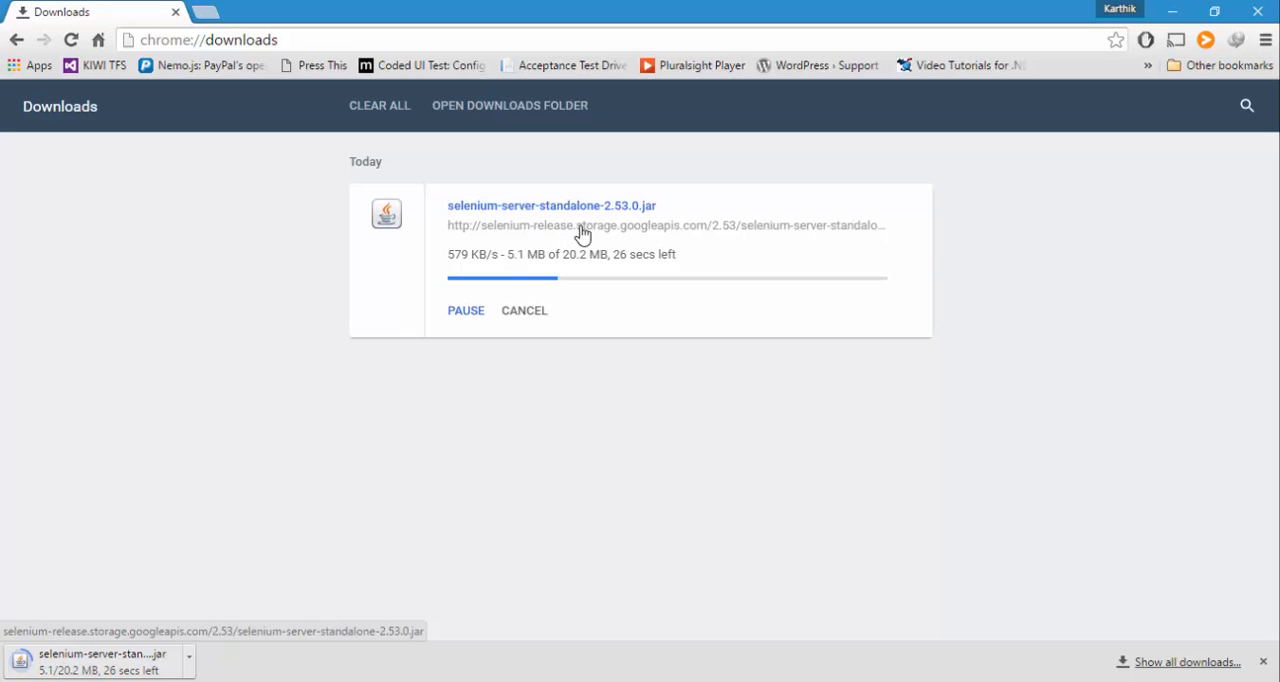
{"action": "right_click", "coordinate": [584, 230]}
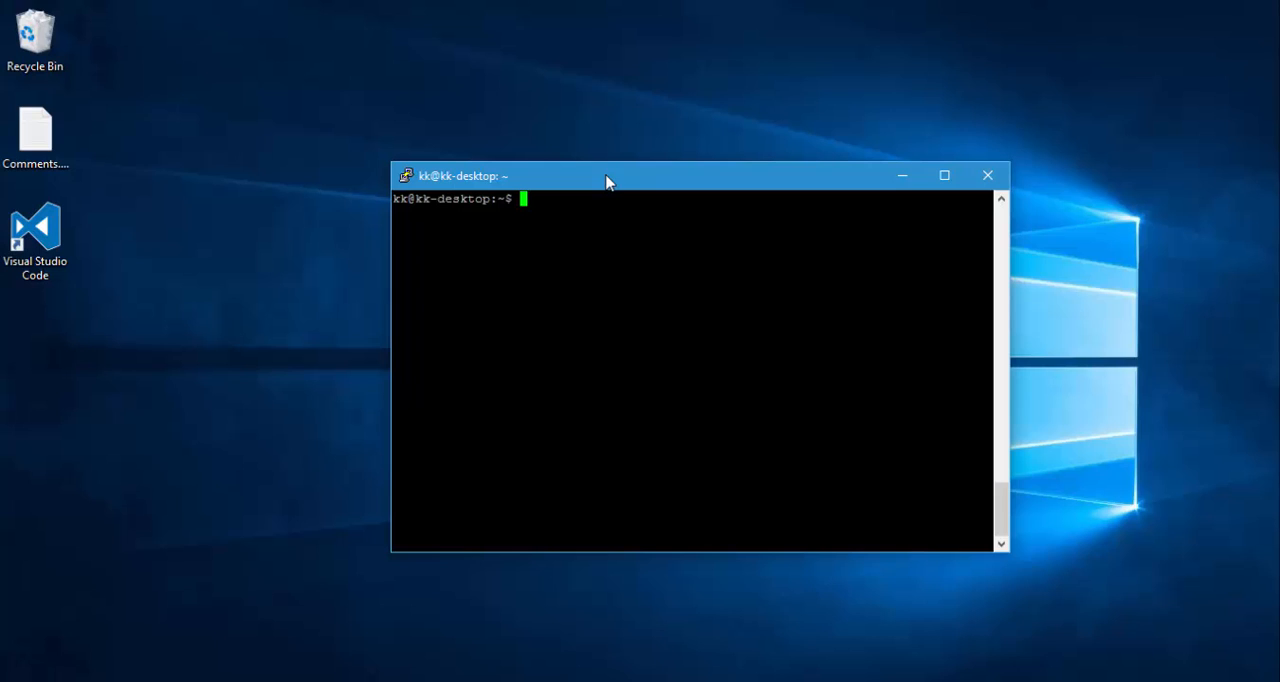
- Create a selenium folder with mkdir, list it, and cd into selenium/
{"action": "type", "text": "m"}
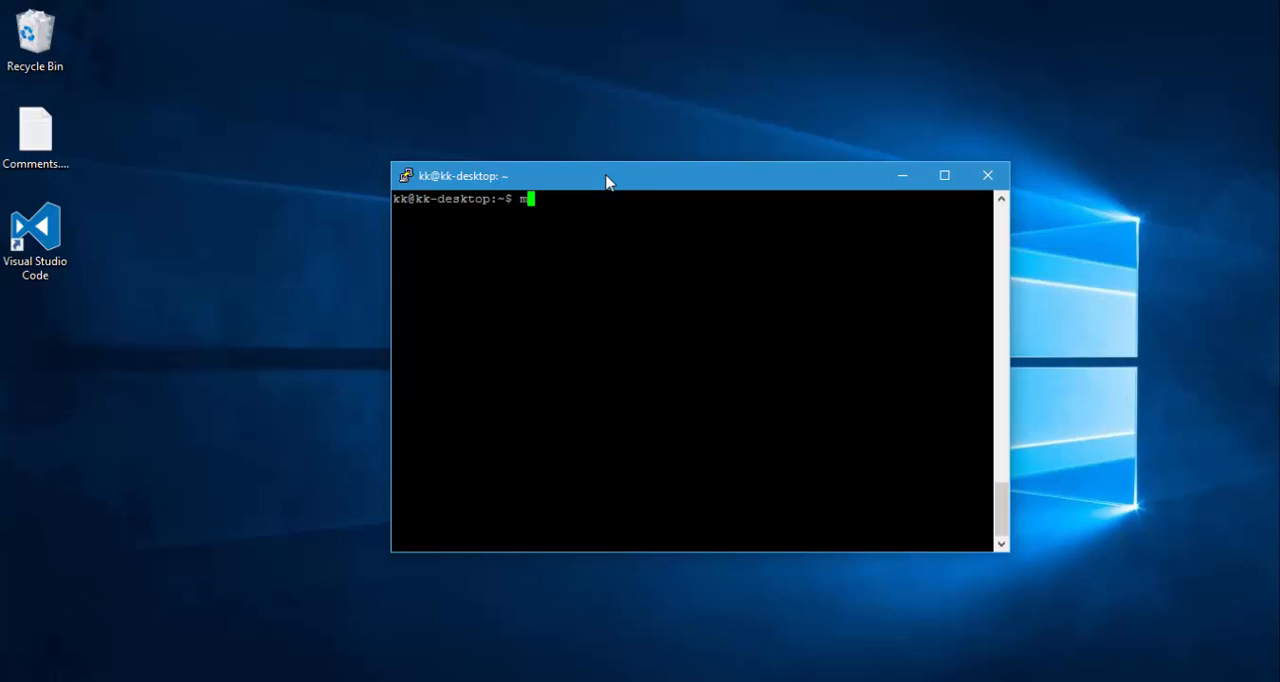
{"action": "type", "text": "kdir selenium"}
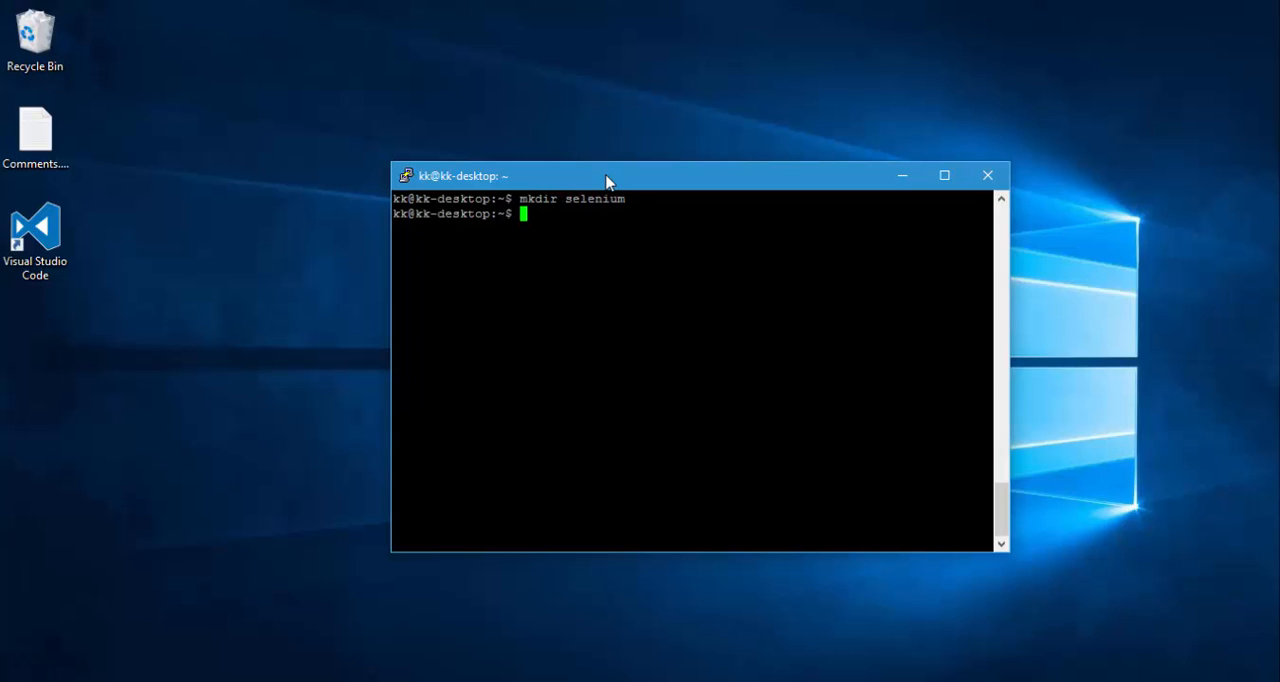
{"action": "type", "text": "ls"}
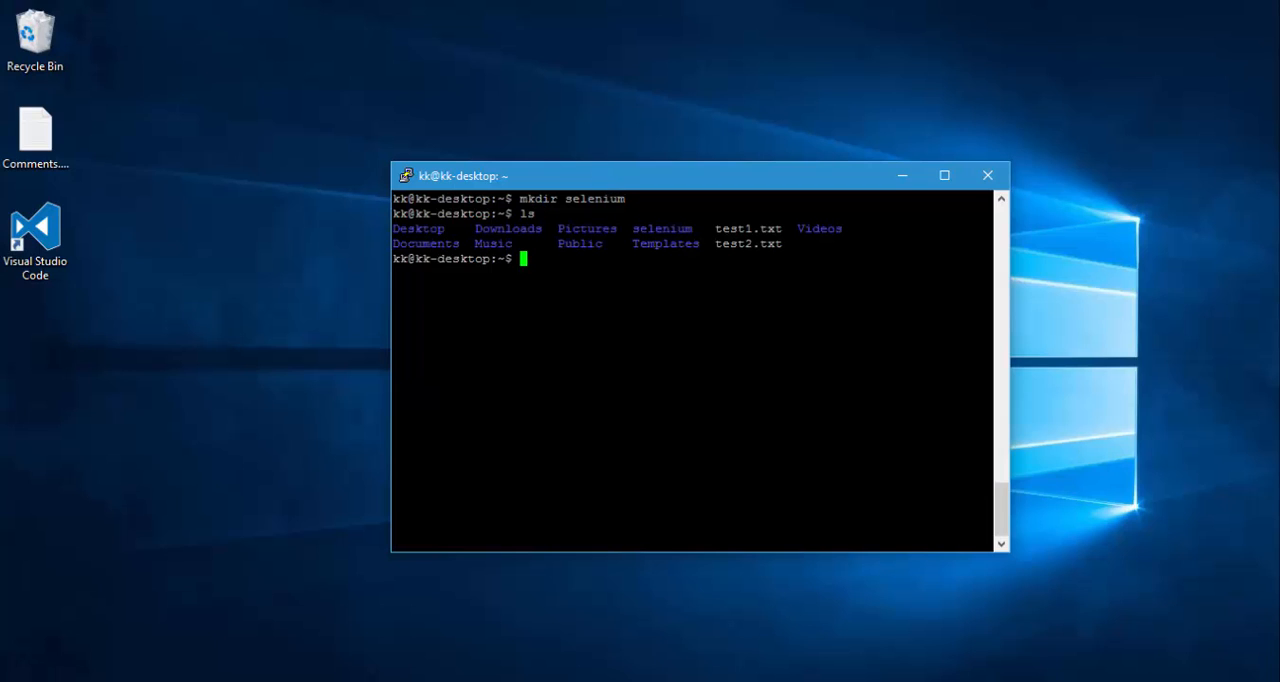
{"action": "type", "text": "cd"}
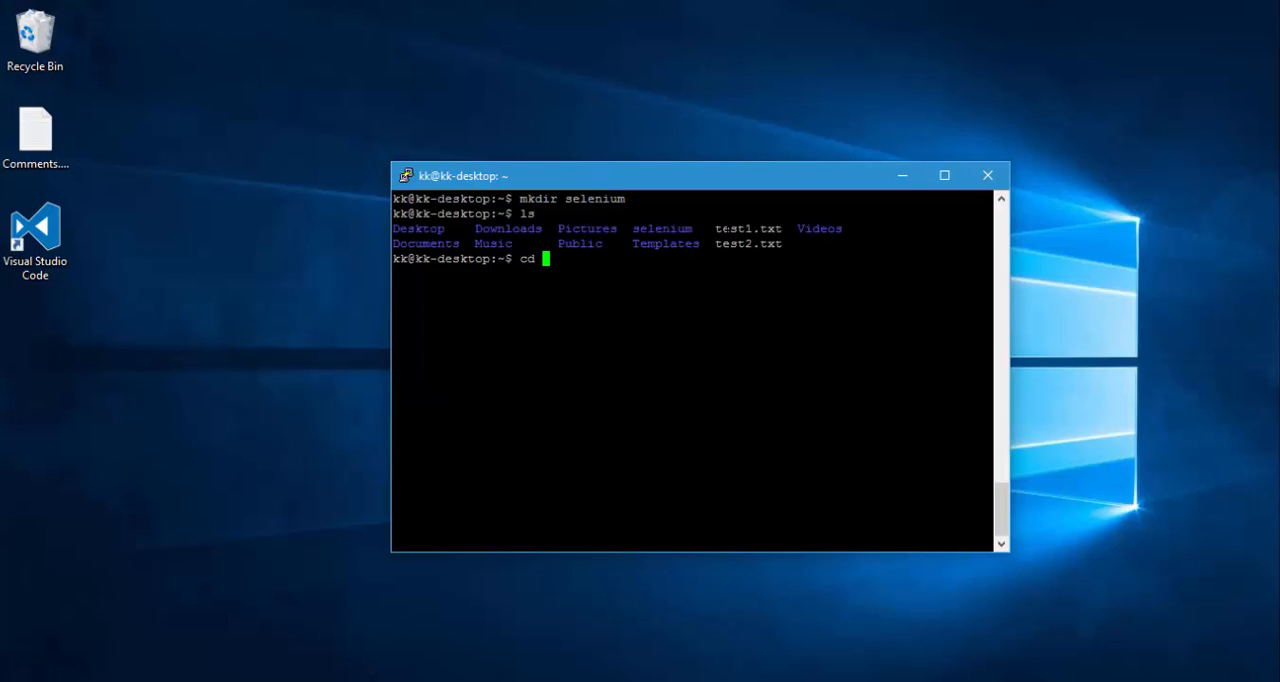
{"action": "type", "text": "selenium/"}
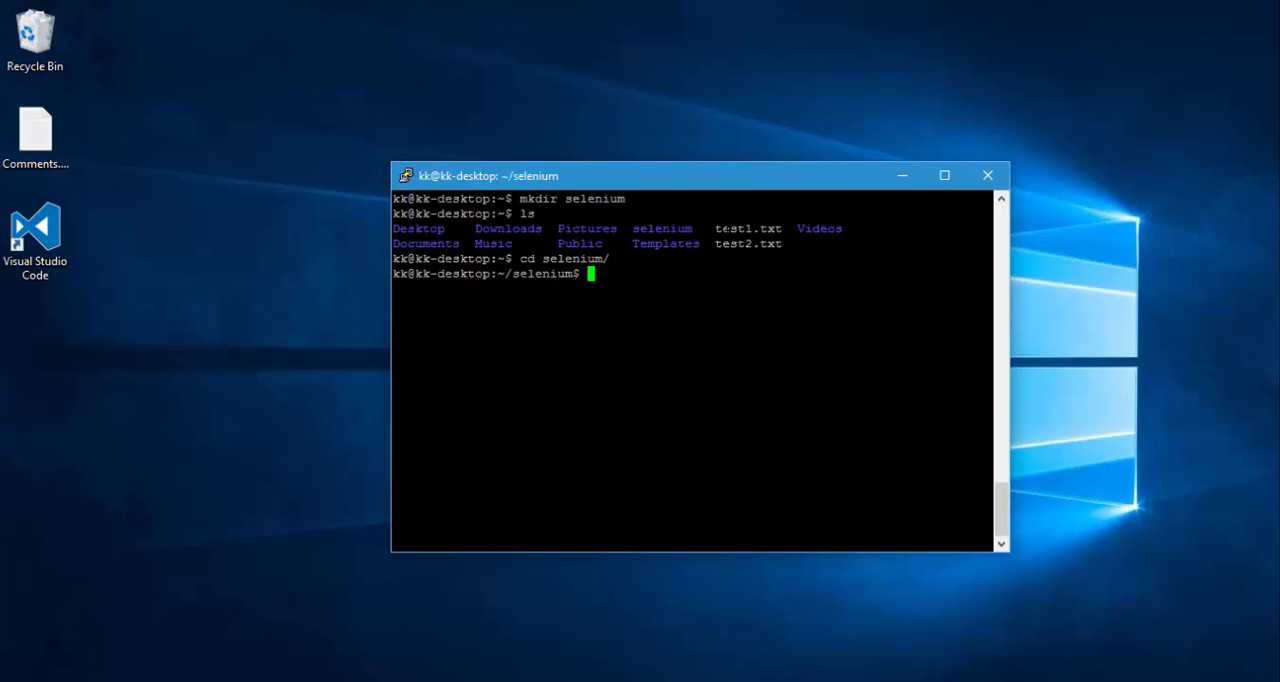
- Fetch selenium-server-standalone-2.53.0.jar with sudo wget and confirm it with ls
{"action": "type", "text": "sudo"}
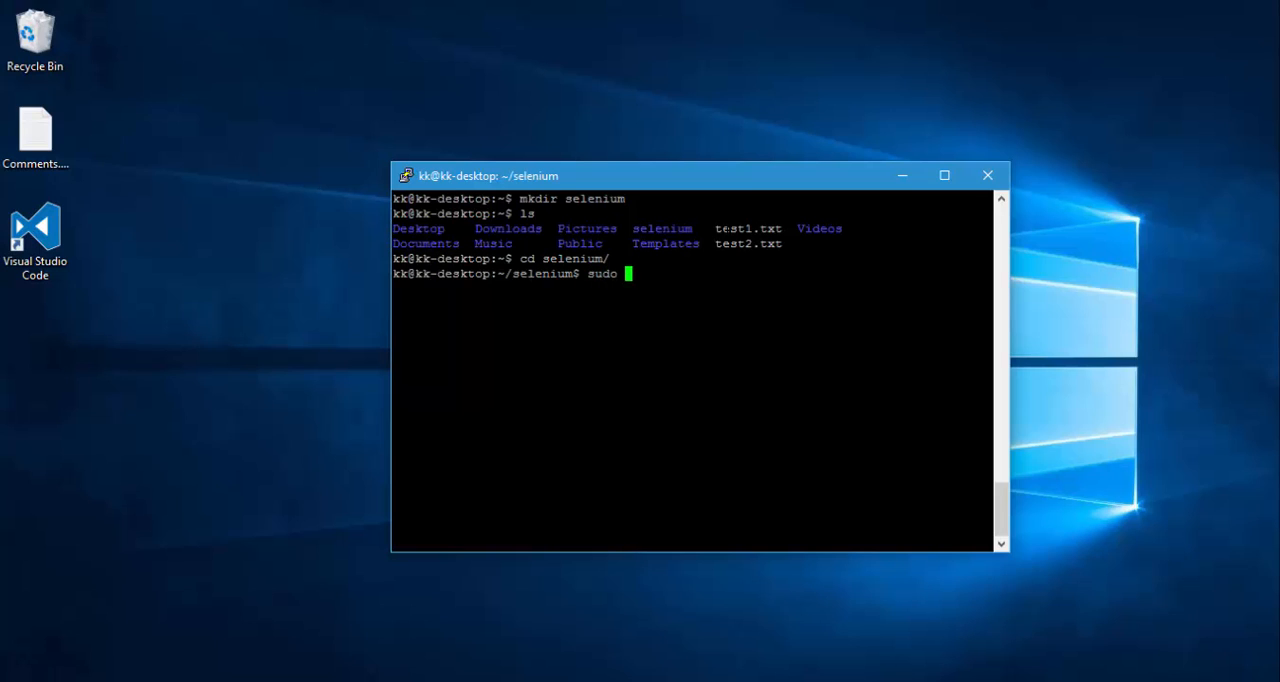
{"action": "type", "text": "wget"}
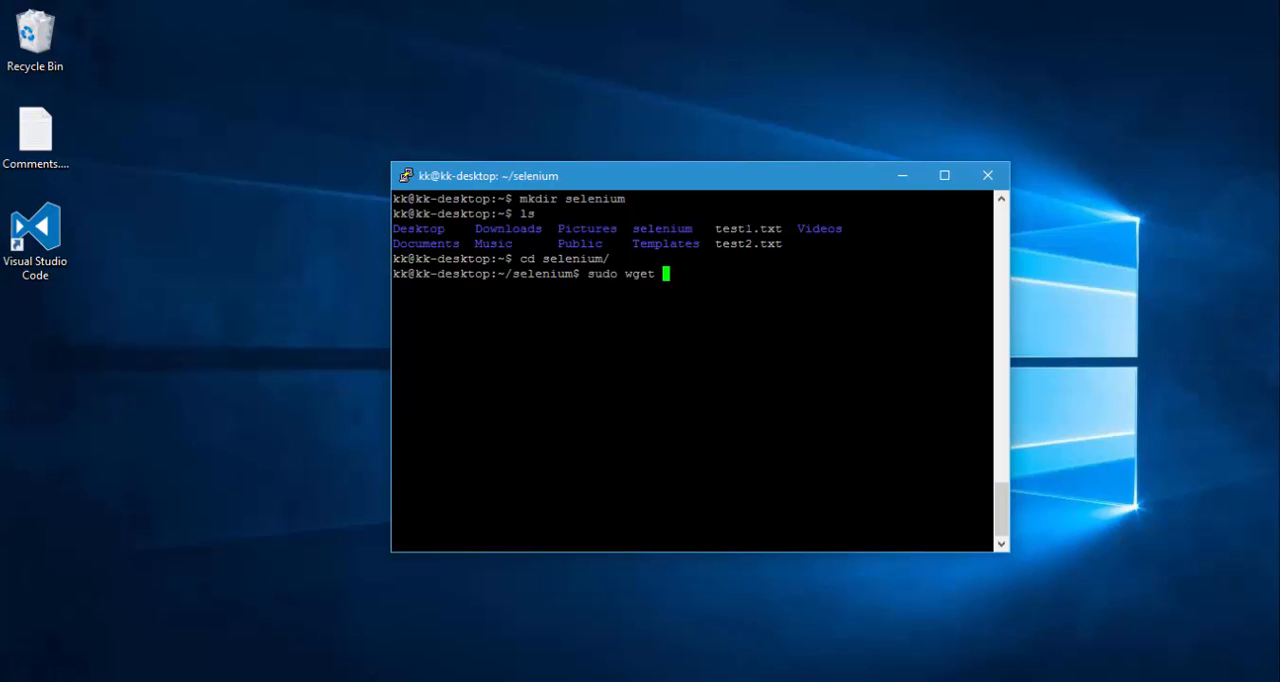
{"action": "type", "text": "http://selenium-release.storage.googleapis.com/2.53/selenium-server-standalone-2.53.0.jar"}
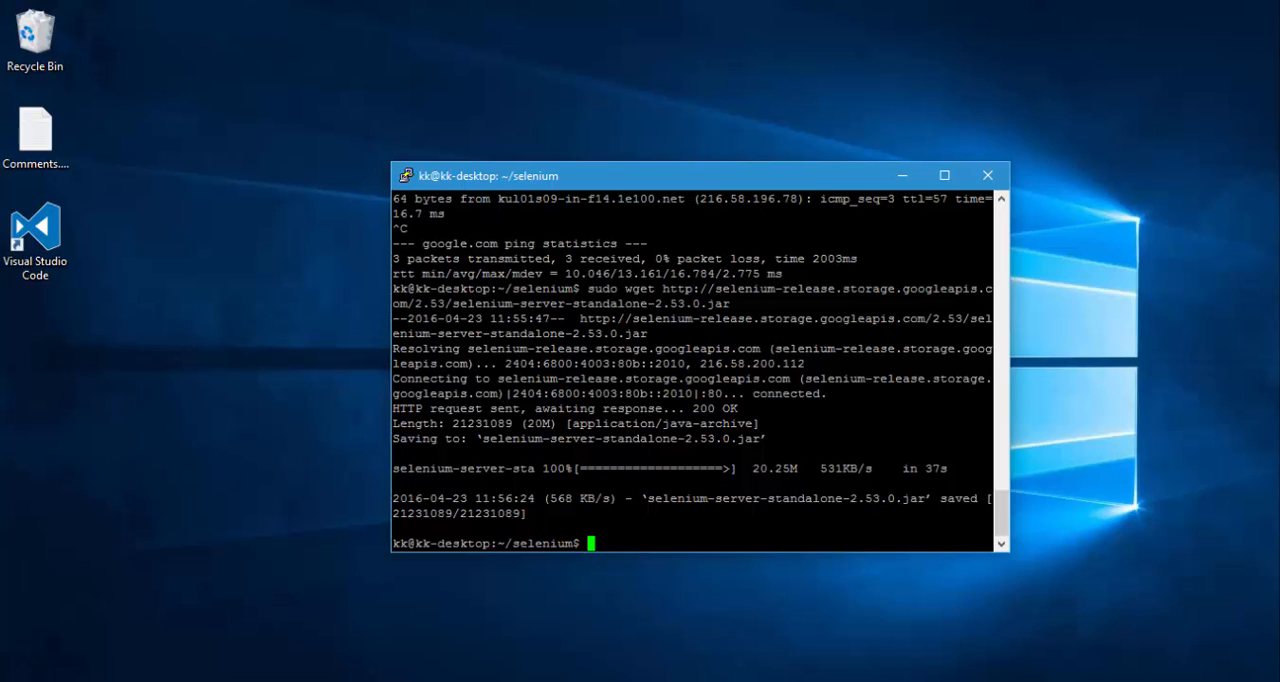
{"action": "type", "text": "l"}
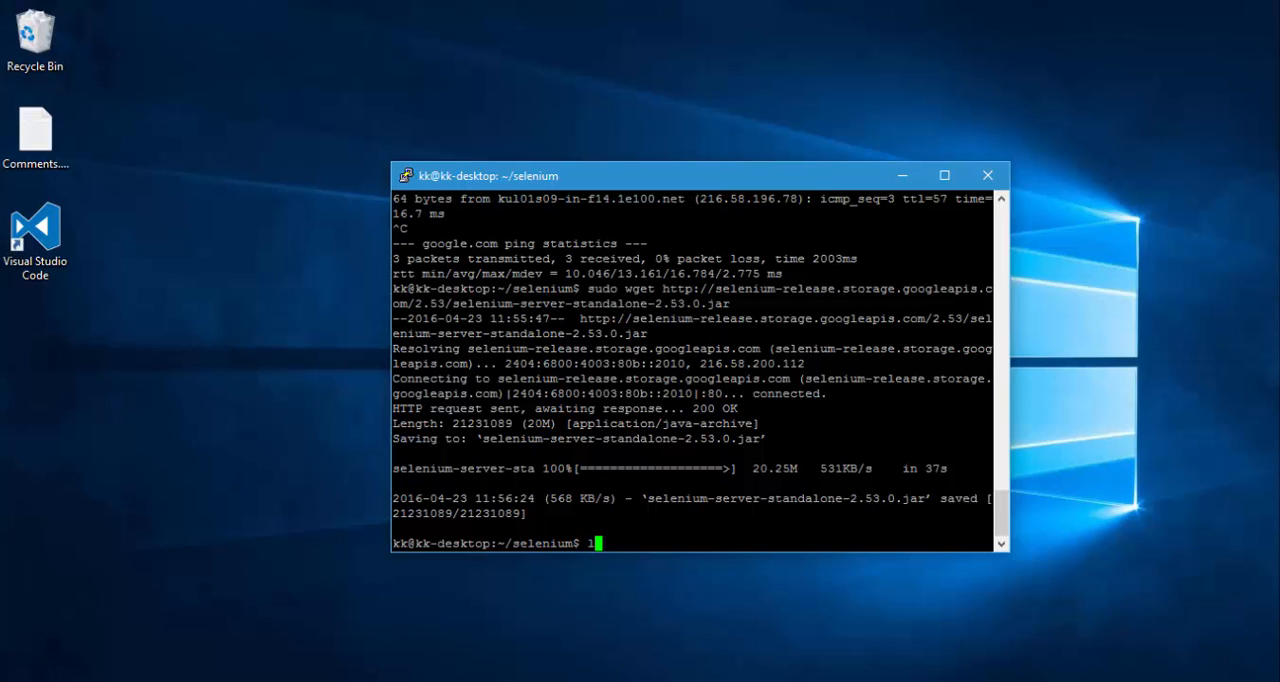
{"action": "type", "text": "ls"}
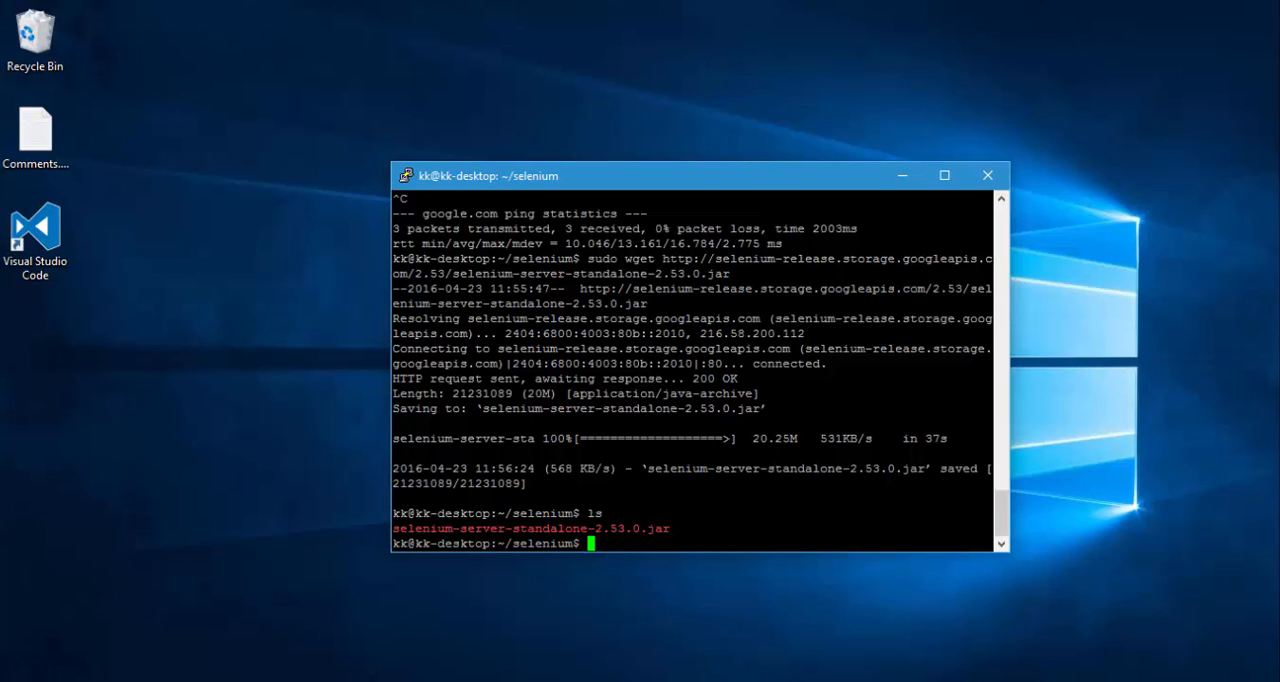
- Run sudo apt-get install xvfb on the Pi
{"action": "type", "text": "sudo apt"}
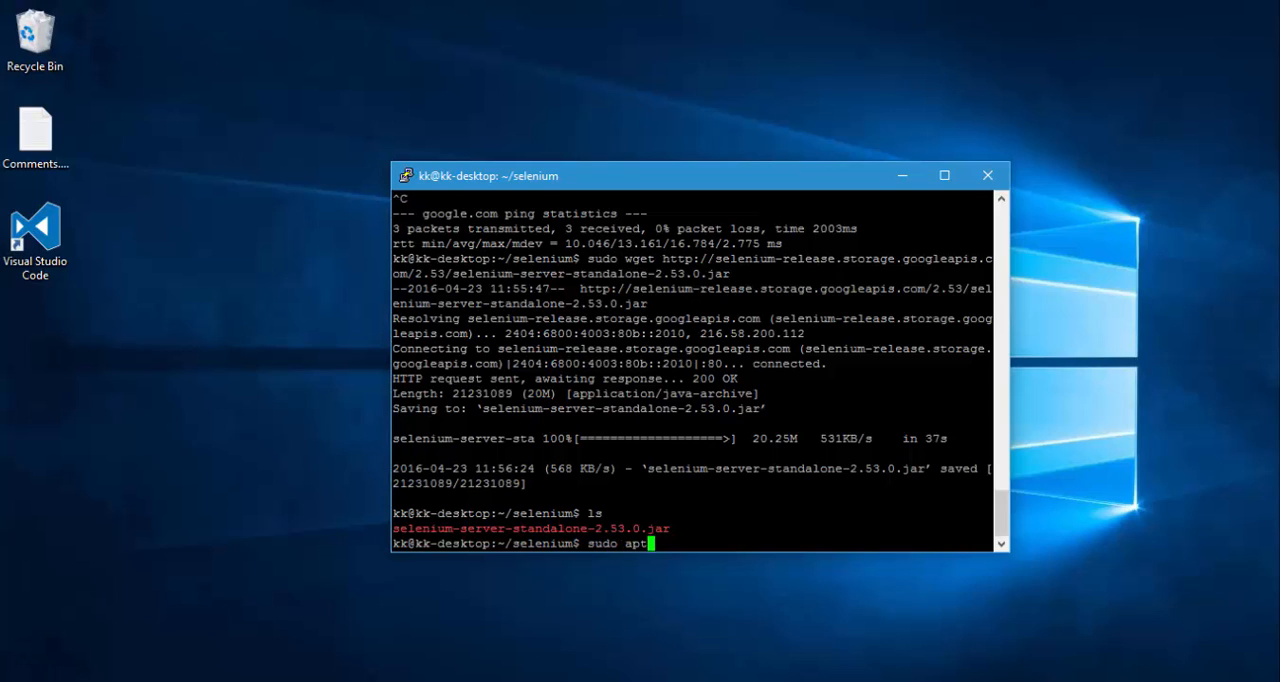
{"action": "type", "text": "-get install x"}
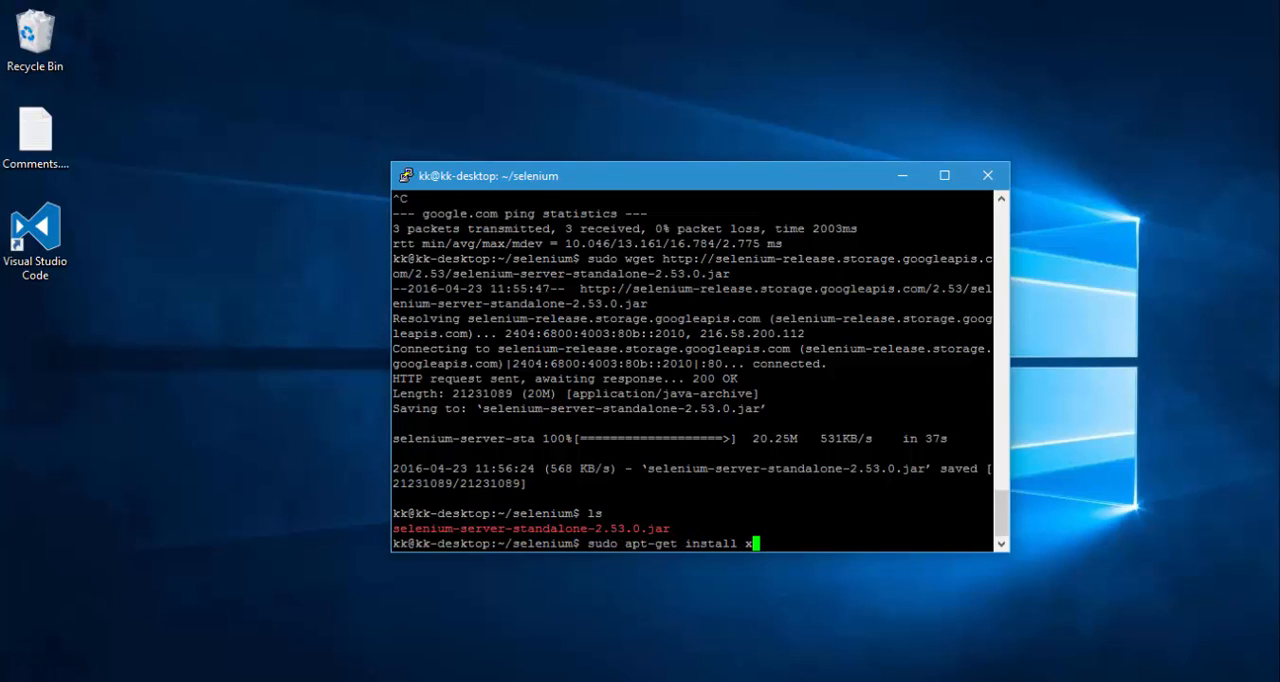
{"action": "type", "text": "vfb"}
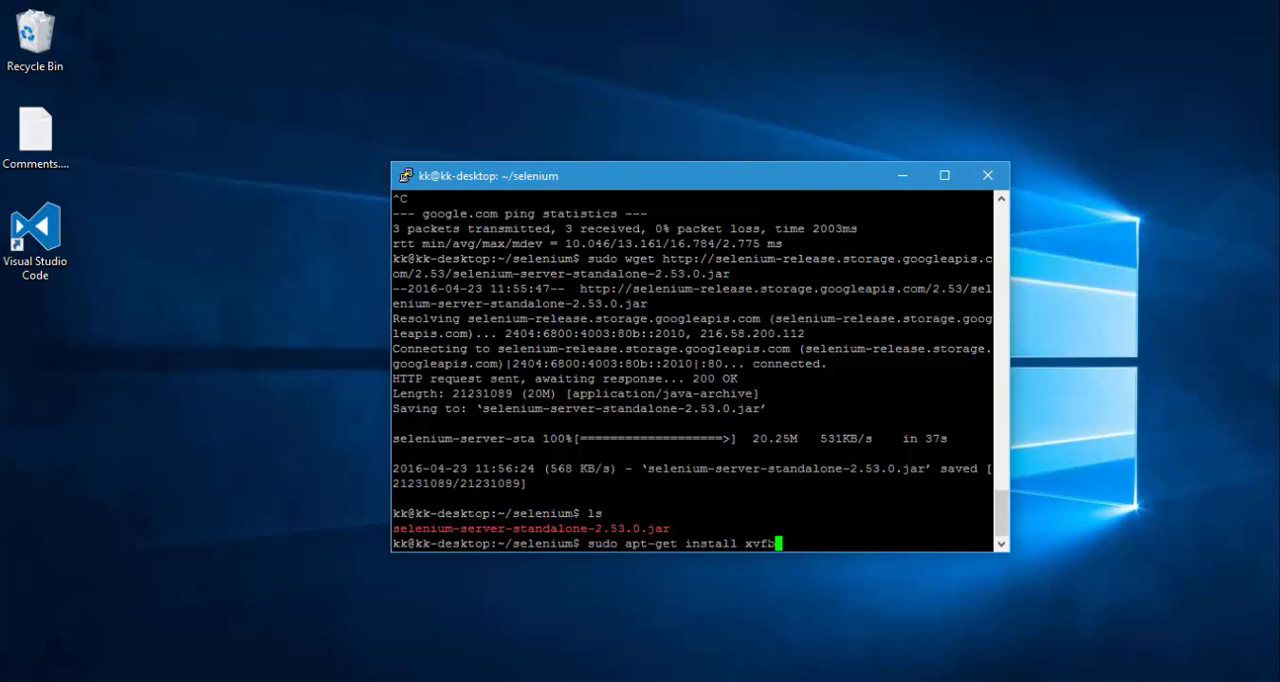
{"action": "key", "text": "Return"}
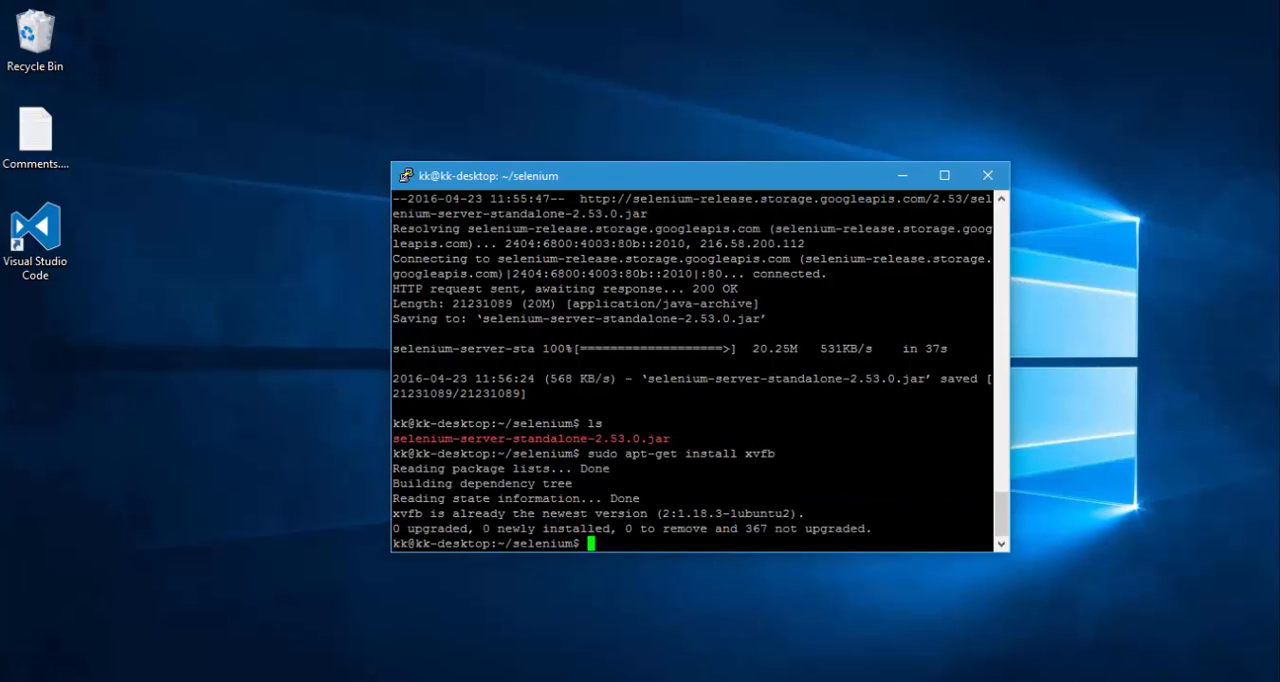